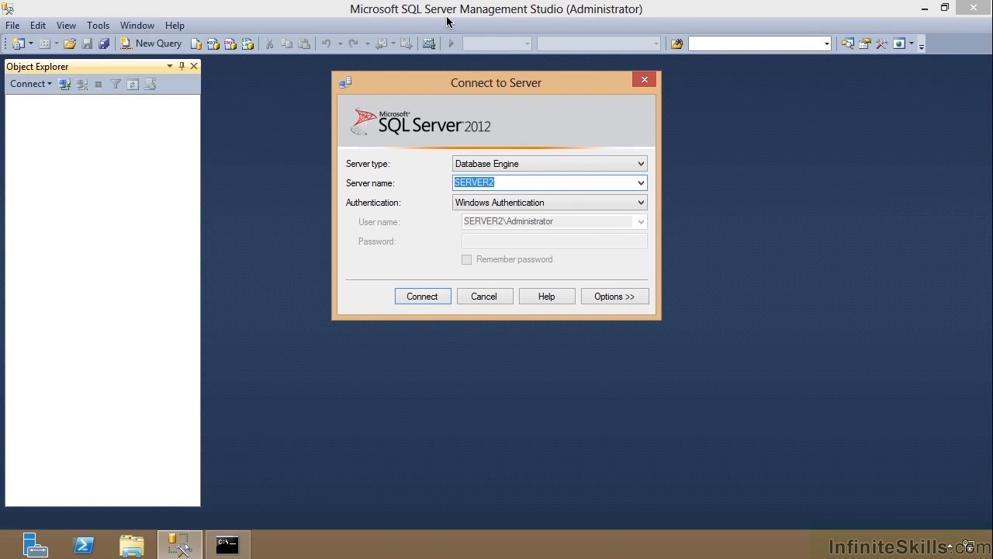
mouse_move(537, 160)
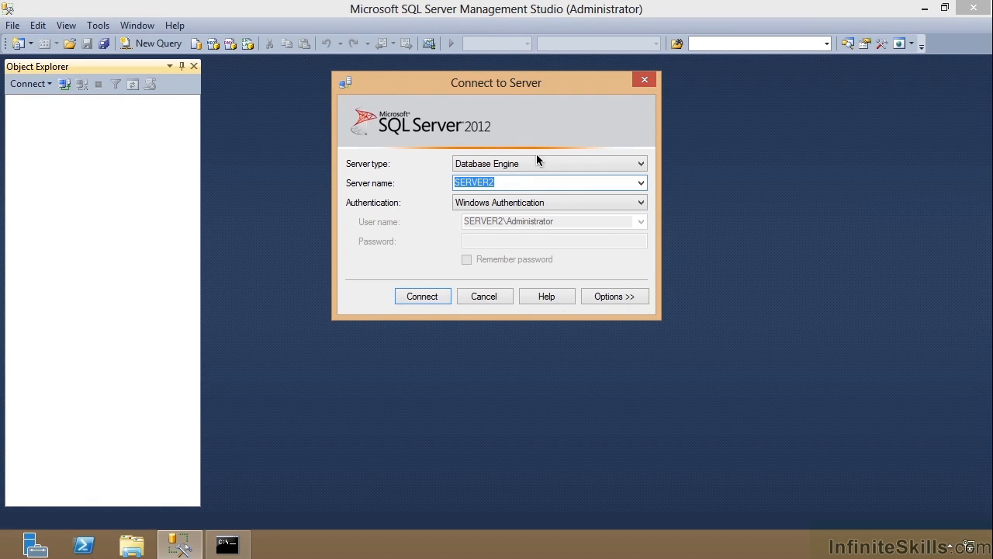
mouse_move(515, 335)
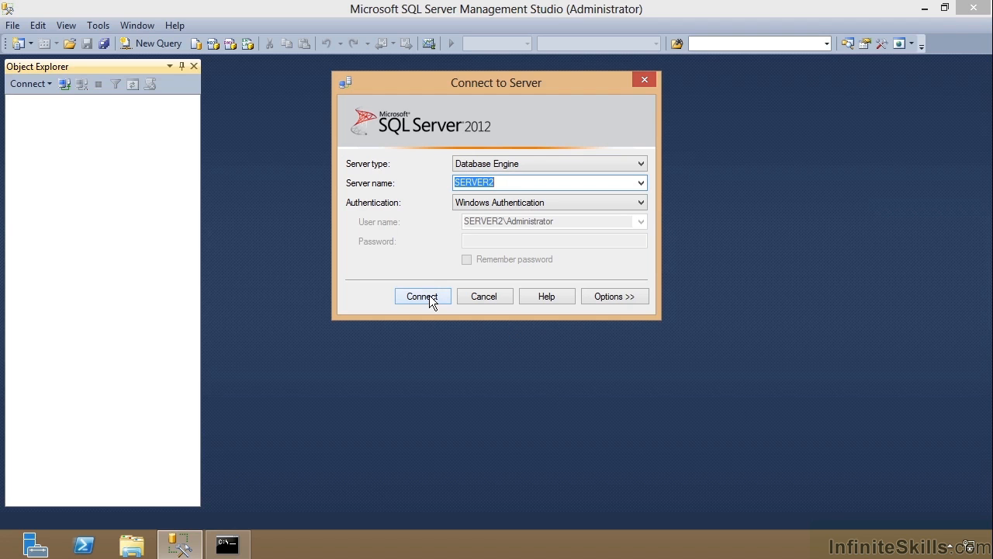
Connect to the SERVER2 database engine with Windows Authentication.
left_click(422, 295)
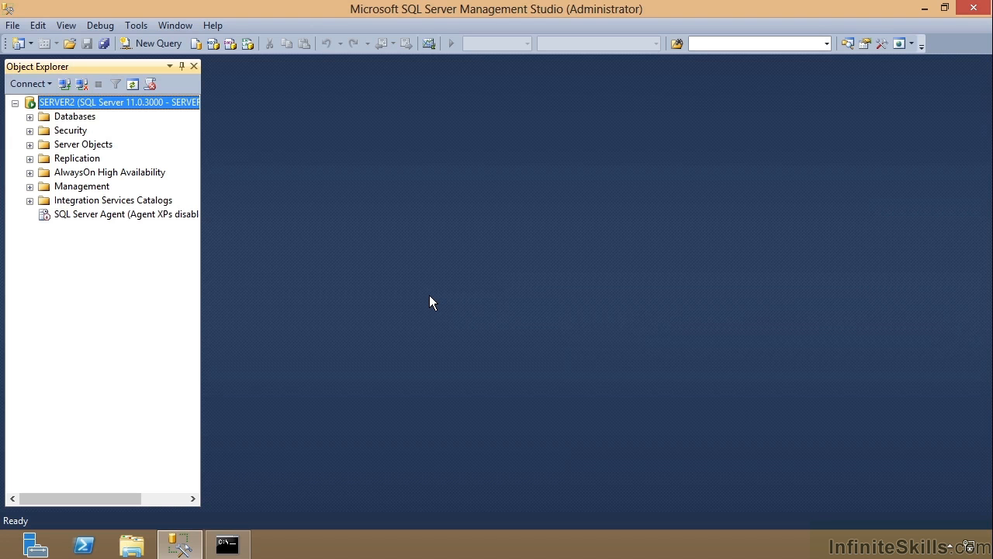
mouse_move(577, 351)
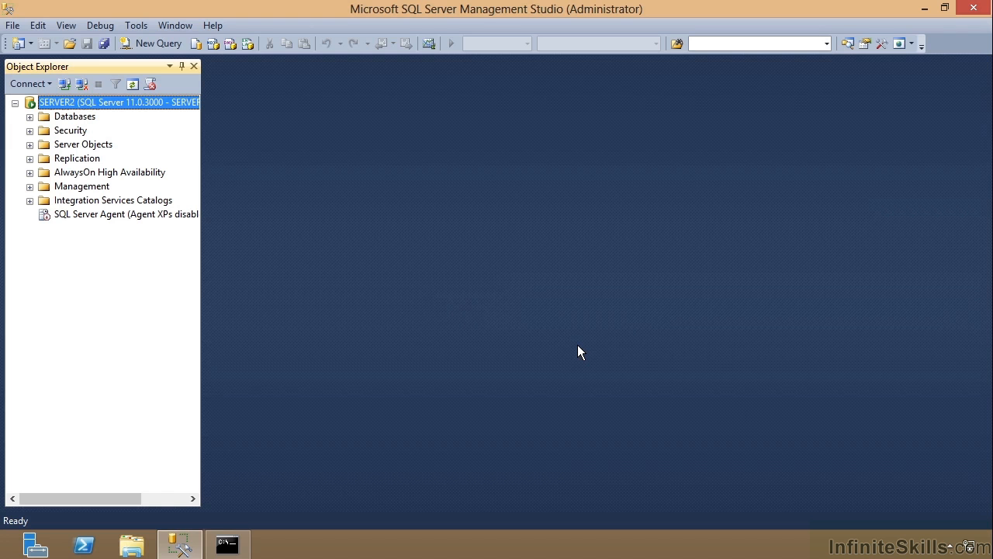
mouse_move(183, 193)
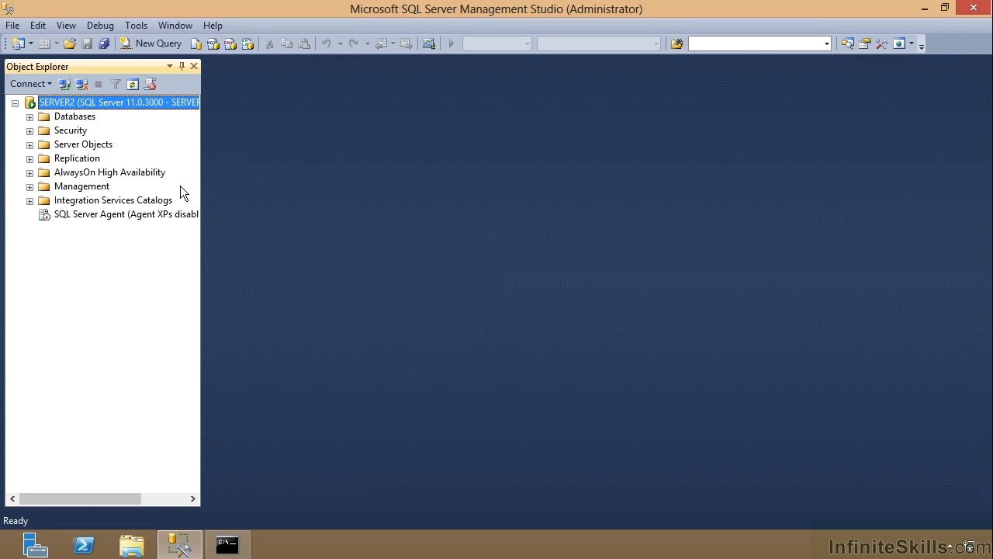
Expand the sample database's Tables folder to list Person.Address and the other tables.
left_click(29, 117)
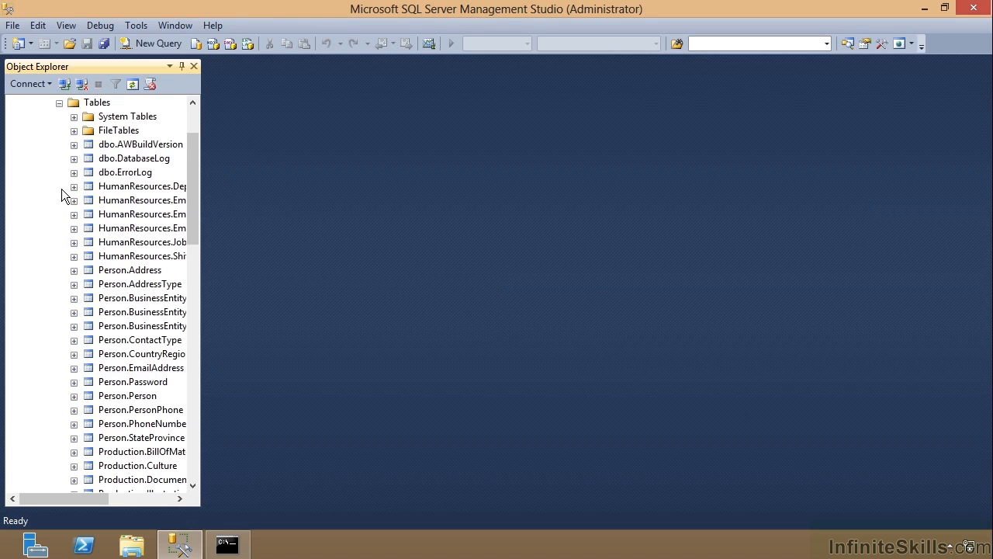
mouse_move(202, 257)
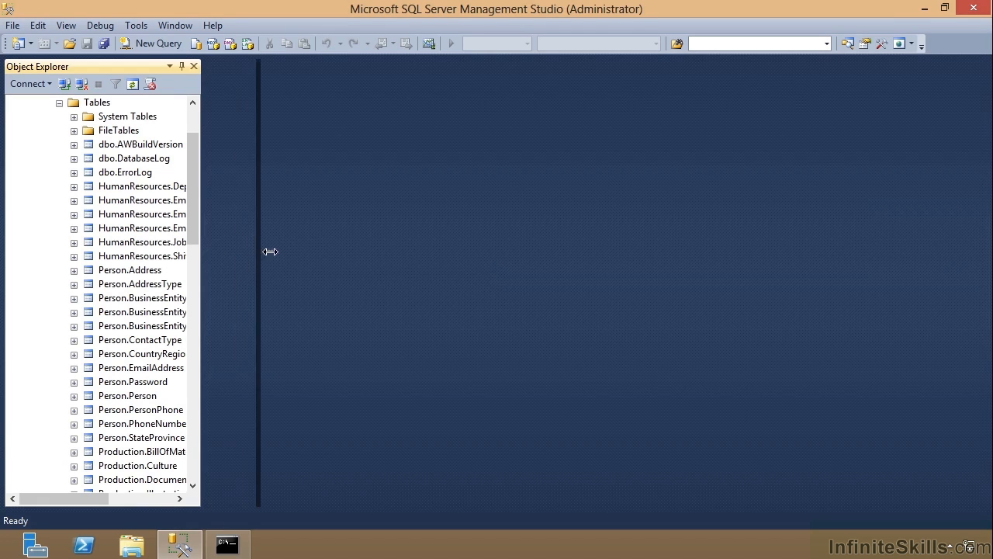
Widen Object Explorer, try Auto Hide, pin it back and reset the window layout.
left_click_drag(270, 252, 317, 252)
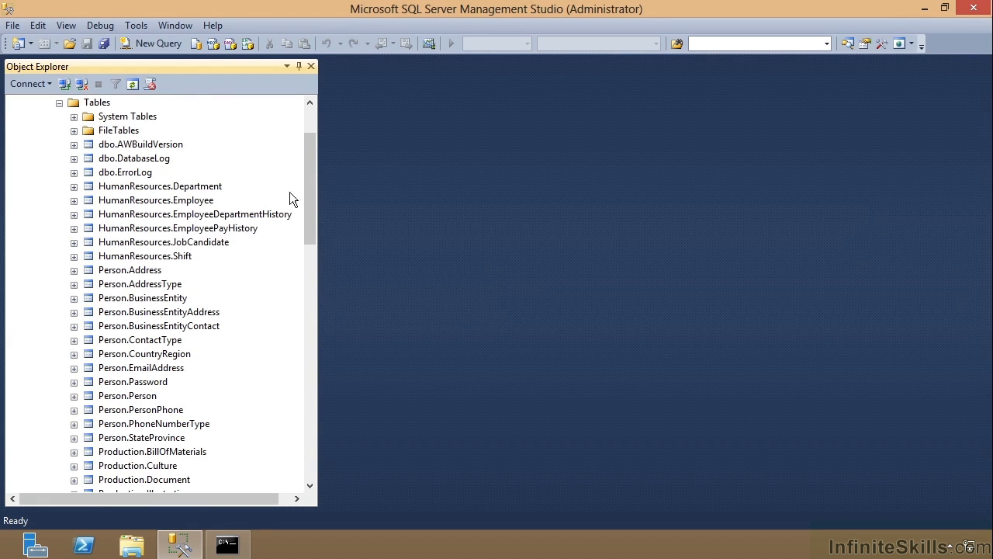
mouse_move(300, 65)
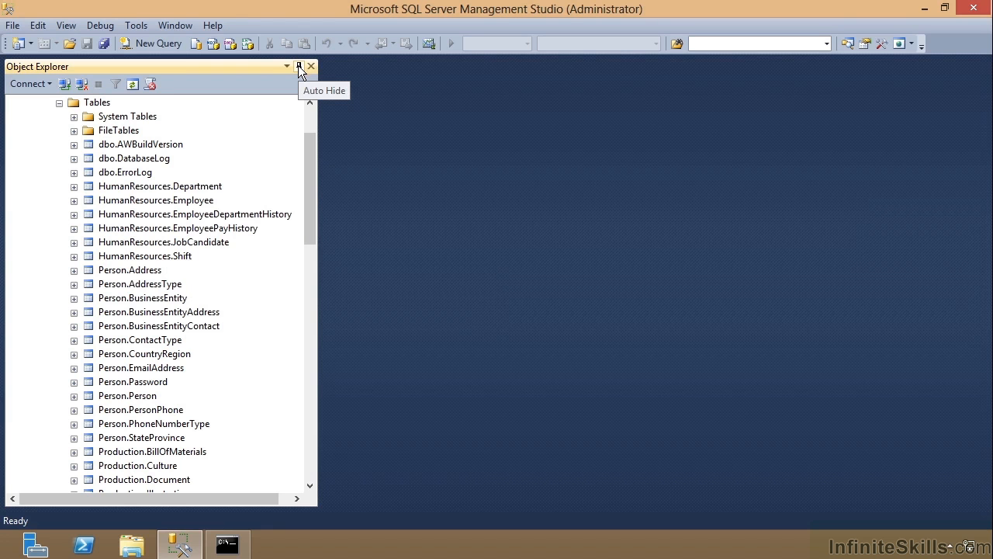
left_click(298, 65)
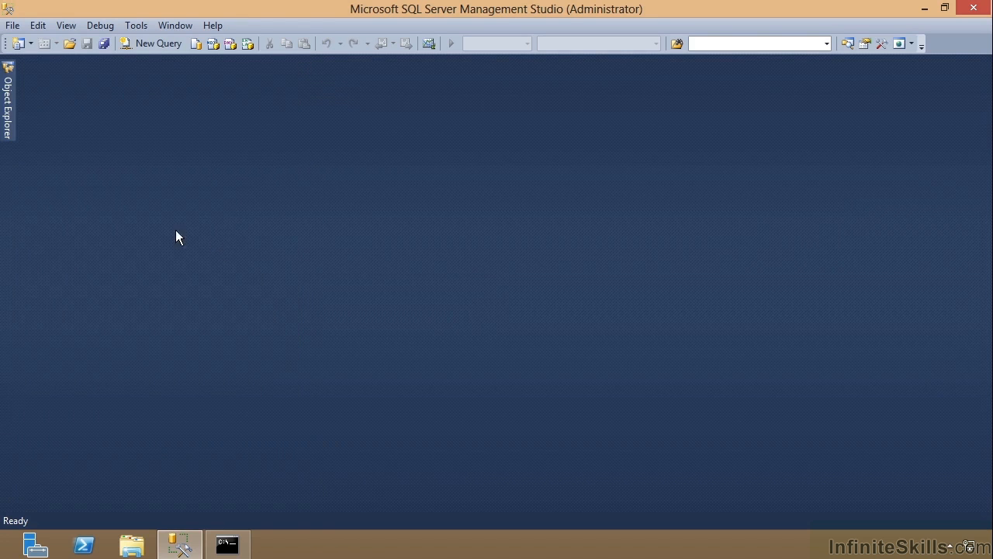
mouse_move(62, 180)
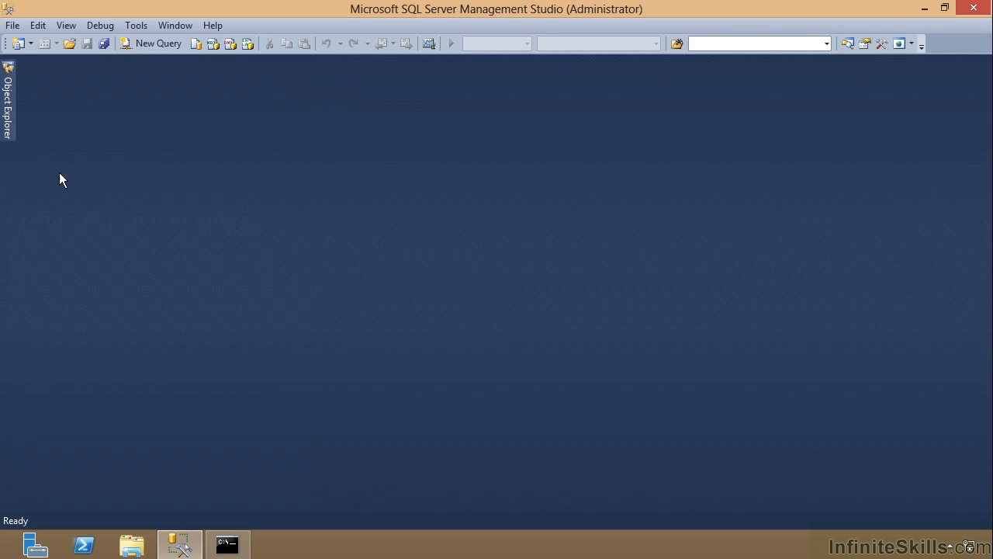
left_click(8, 99)
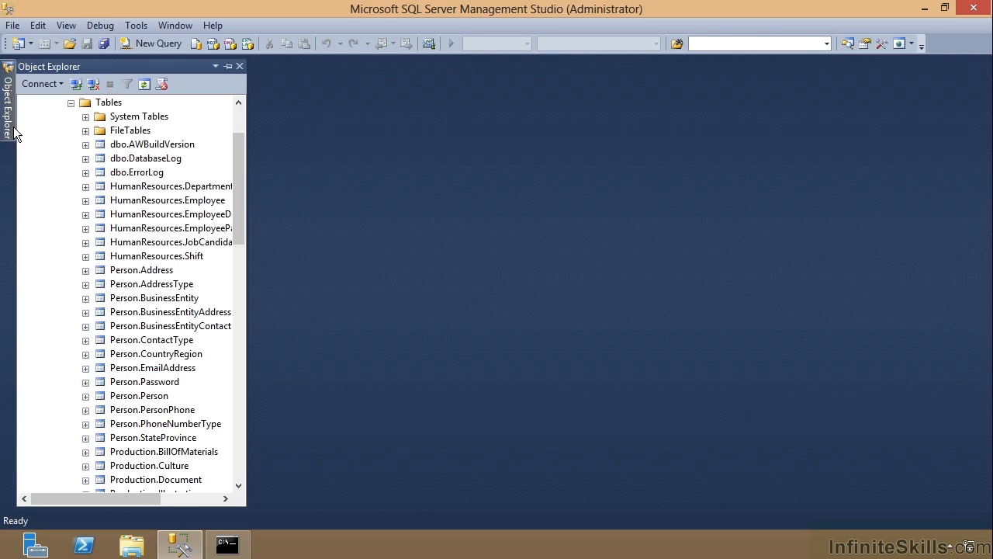
mouse_move(478, 335)
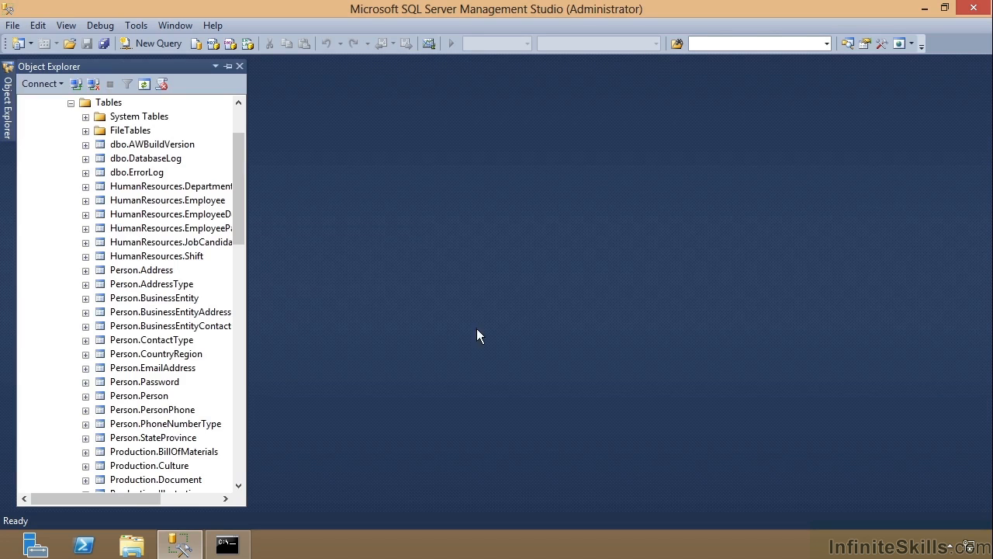
left_click(228, 65)
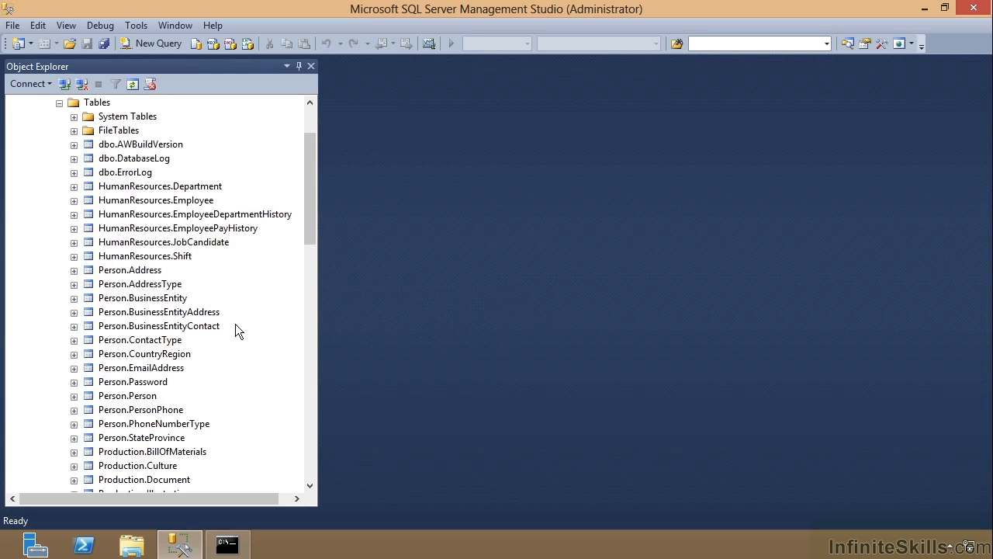
mouse_move(321, 346)
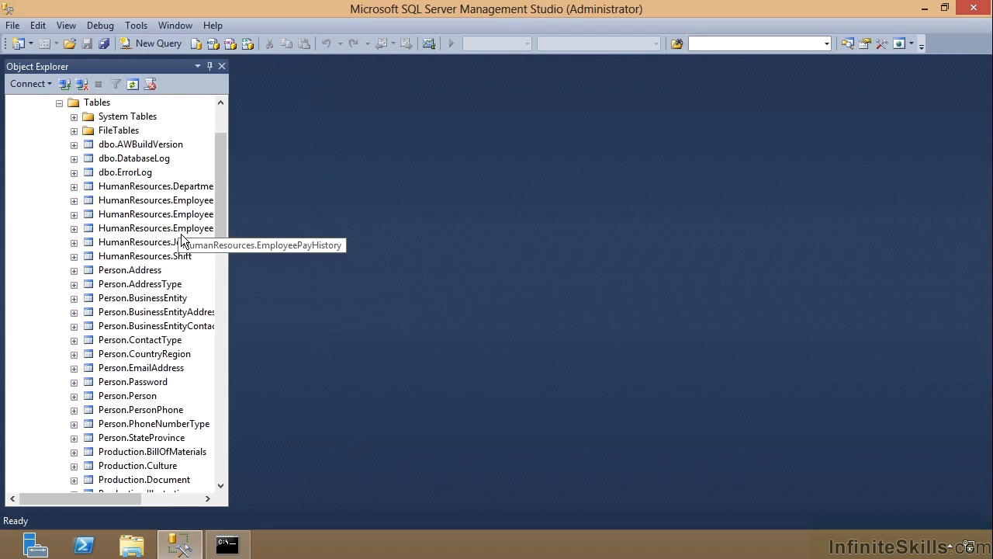
mouse_move(133, 227)
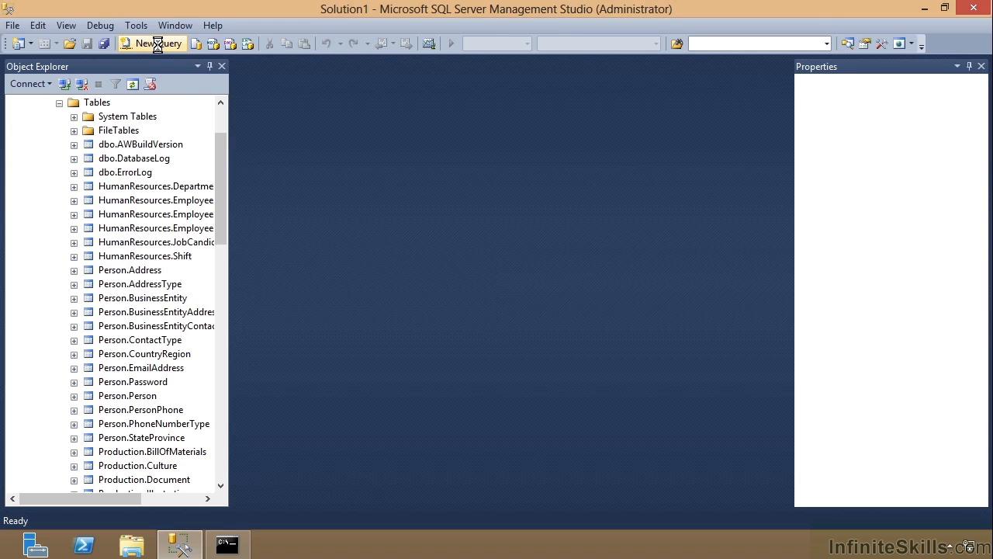
Start a new query on master reading select * from Person.Address.
left_click(152, 43)
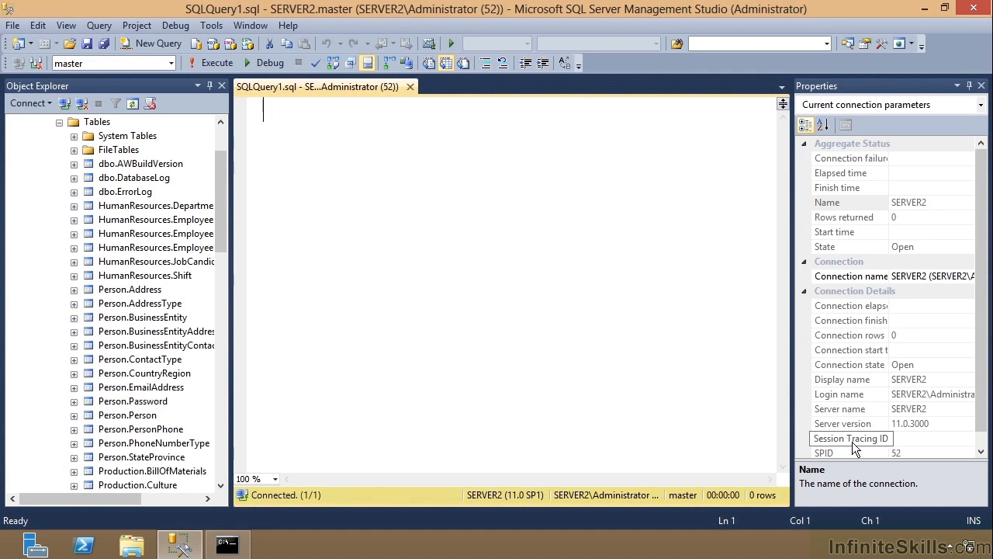
mouse_move(351, 240)
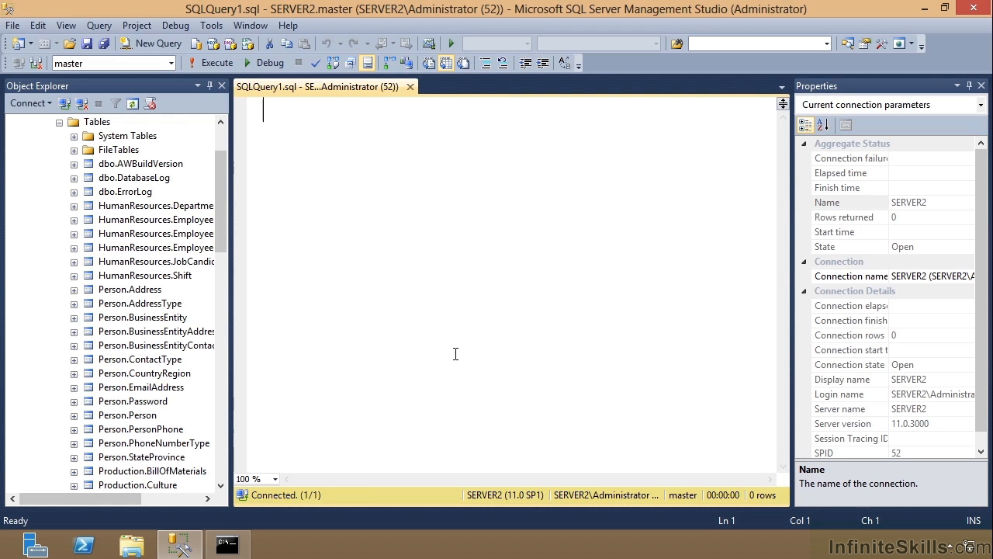
mouse_move(276, 276)
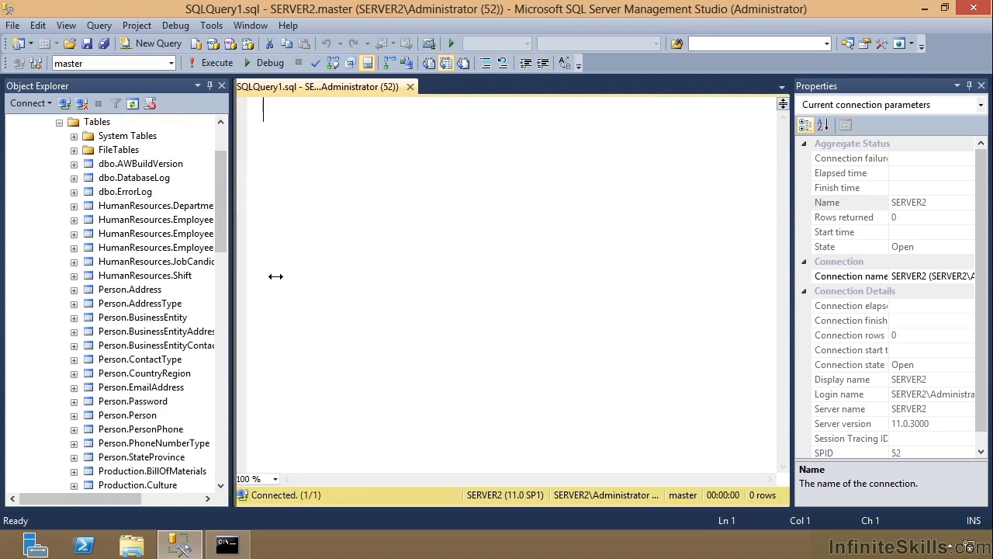
left_click_drag(276, 276, 326, 276)
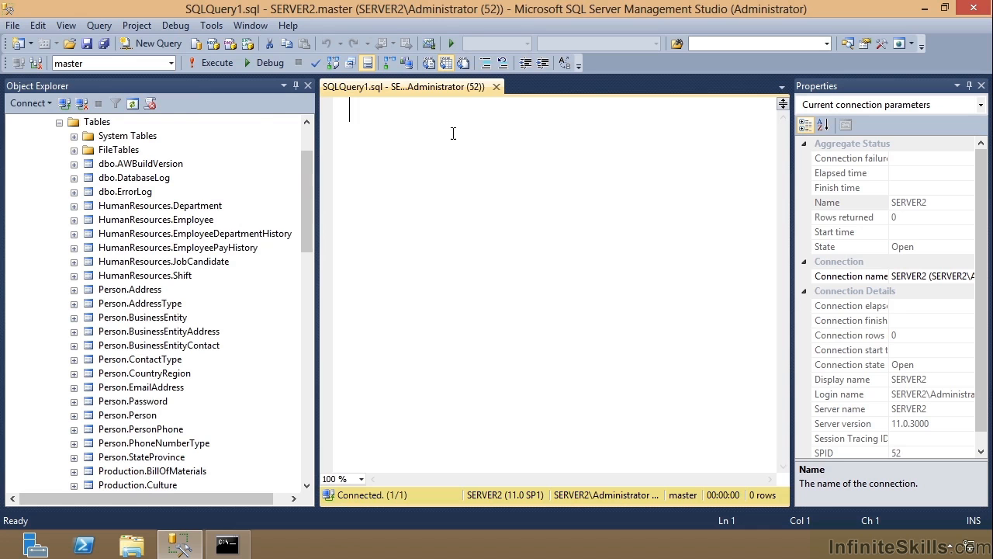
mouse_move(475, 145)
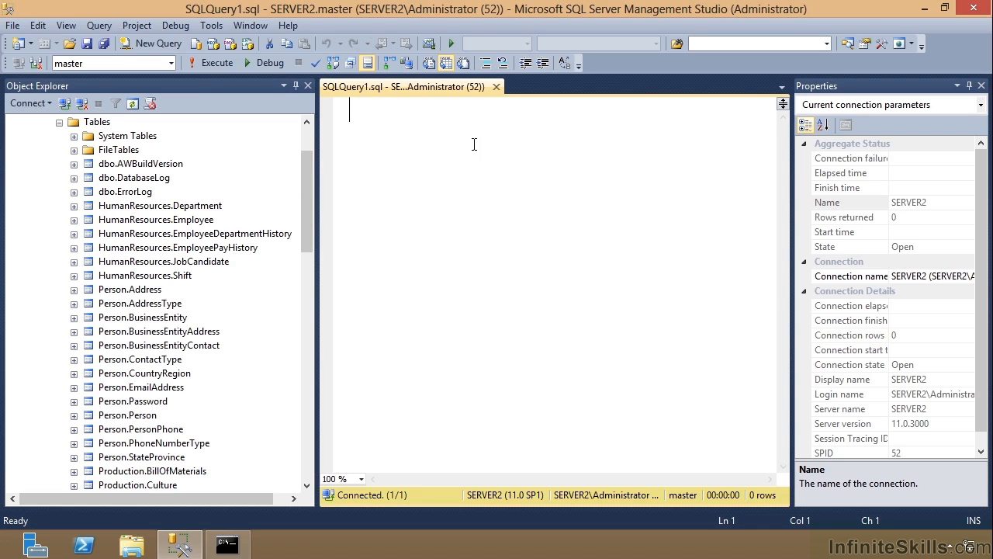
type("select *")
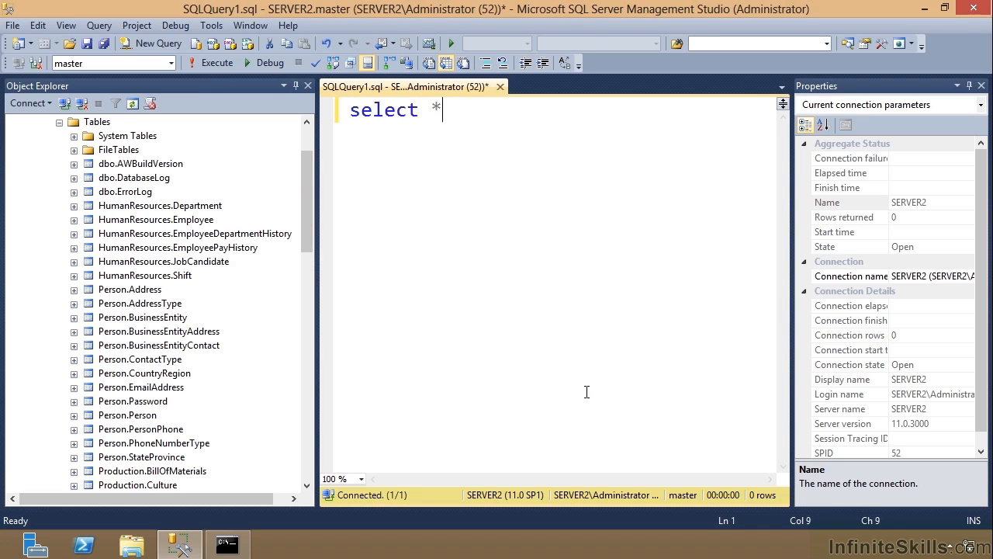
type("from")
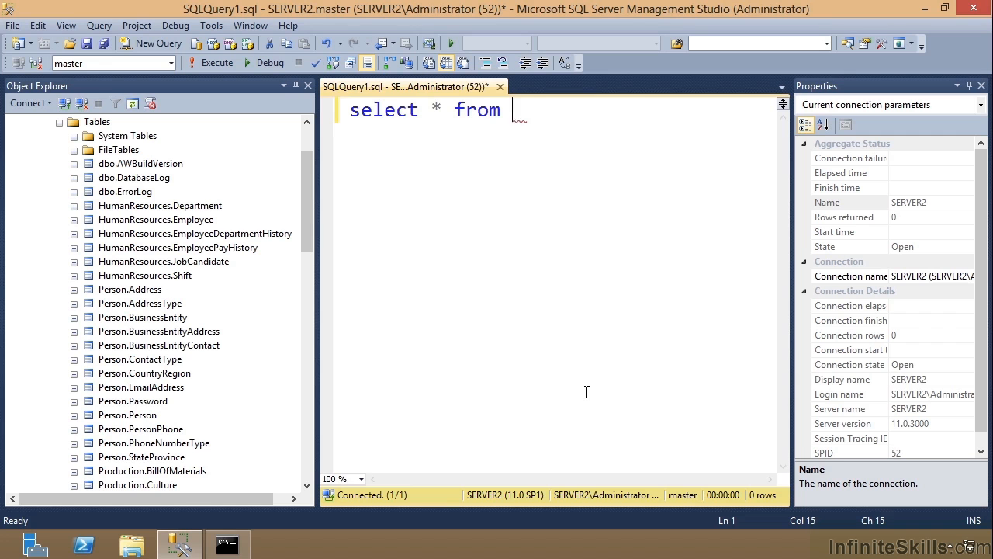
type("Person.Addres")
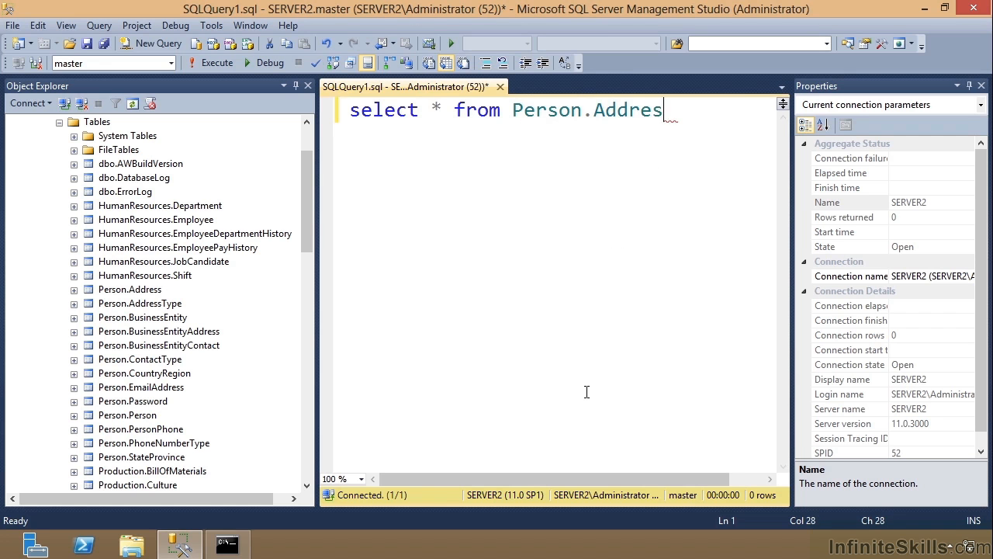
type("s")
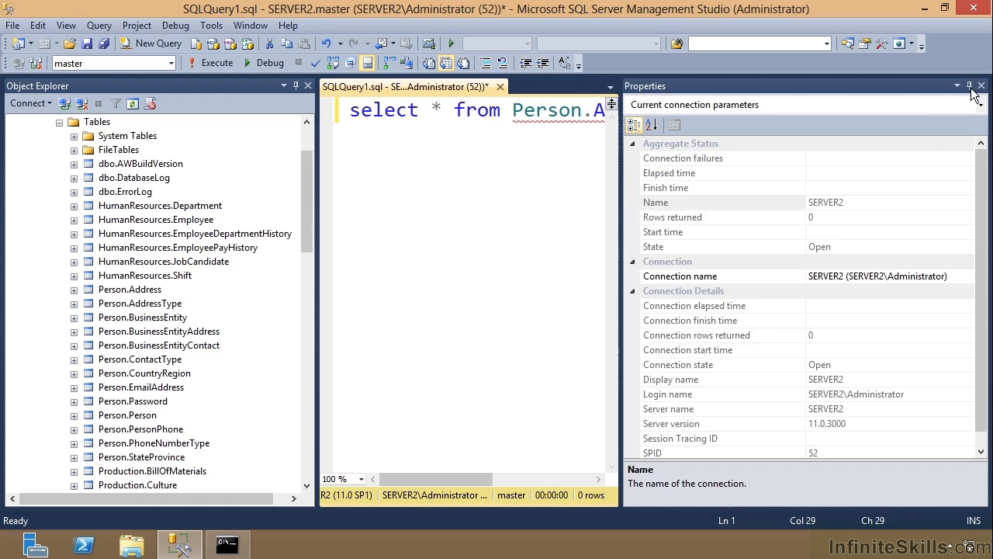
Pin the Properties window and Object Explorer open beside the query with their pushpins.
left_click(981, 86)
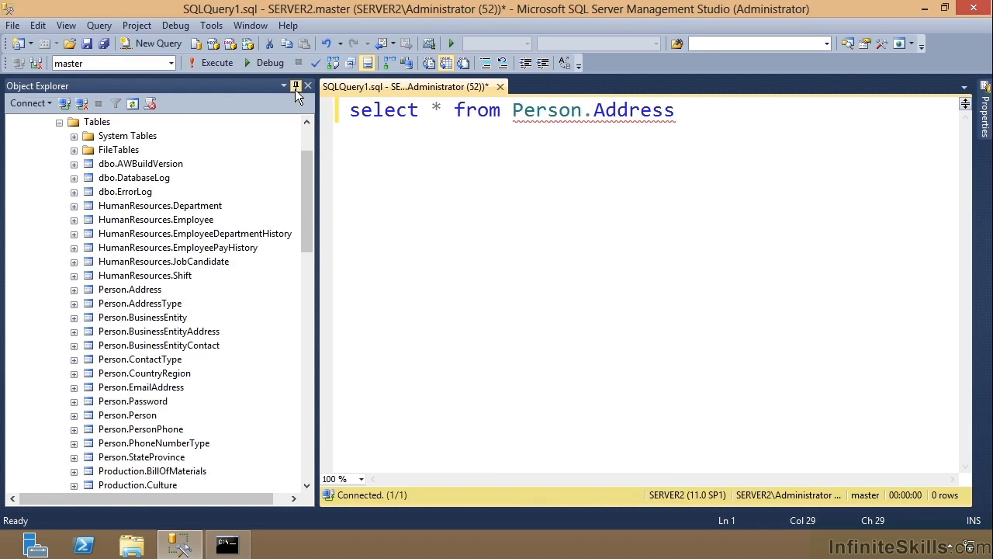
left_click(296, 85)
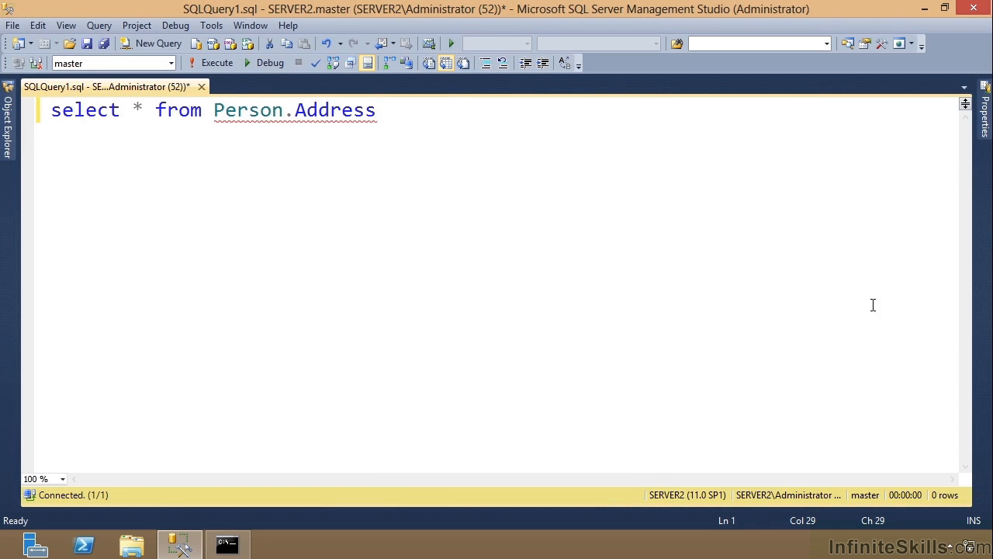
left_click(375, 110)
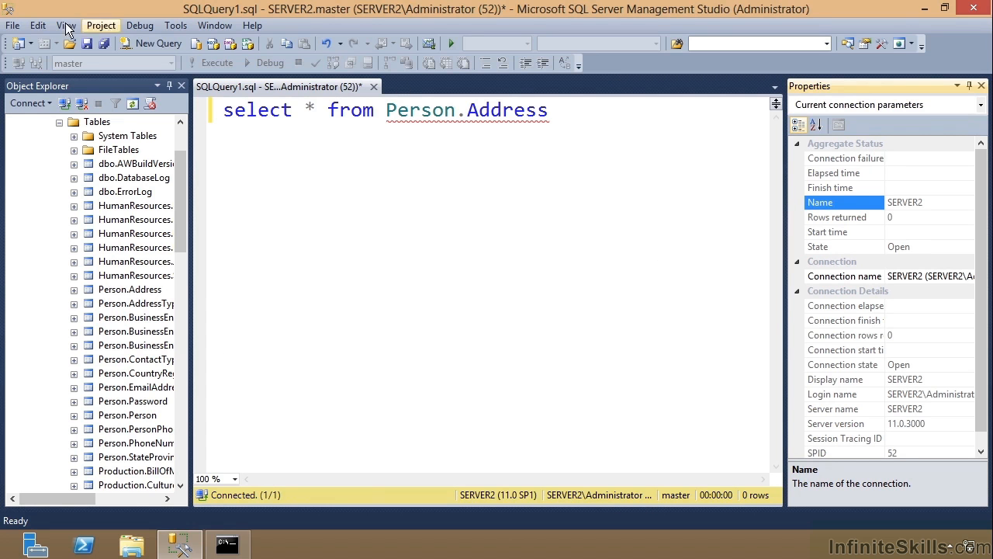
Show Solution Explorer, listing Solution1 with SQLQuery1.sql, above the Properties pane.
left_click(65, 25)
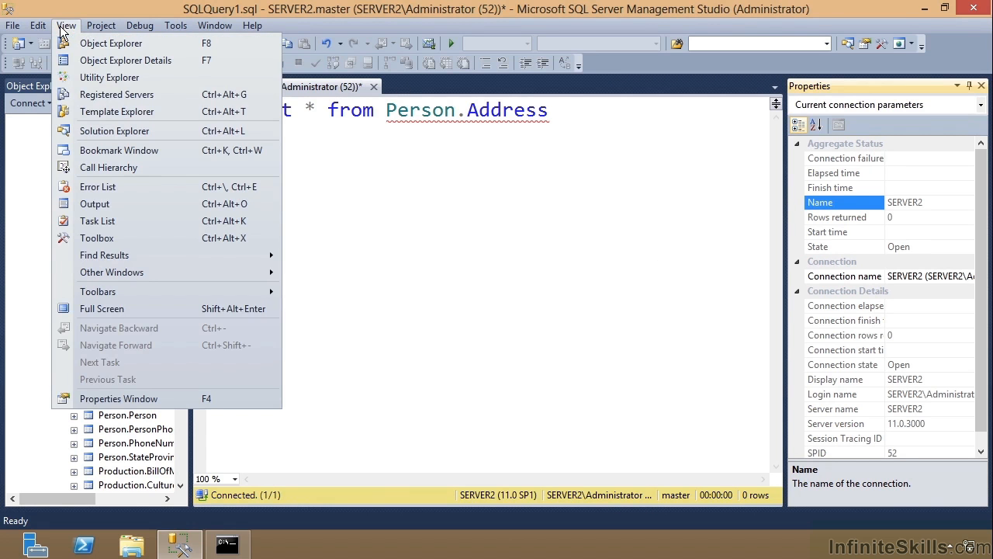
mouse_move(115, 130)
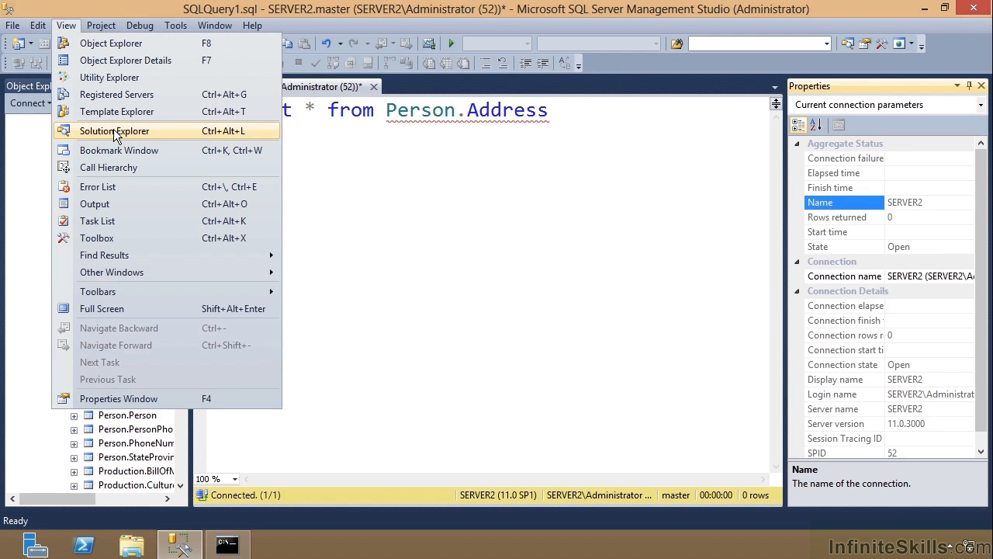
left_click(114, 131)
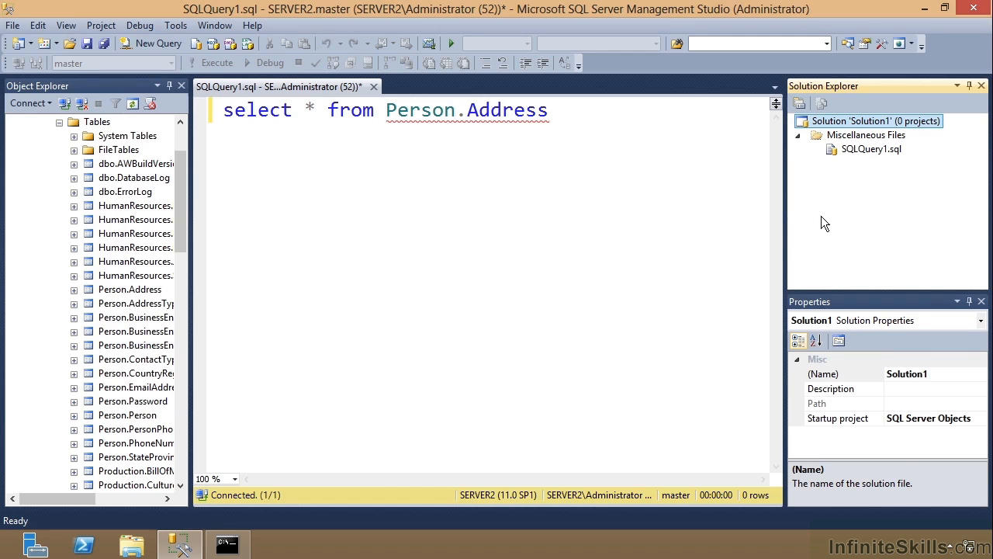
mouse_move(877, 351)
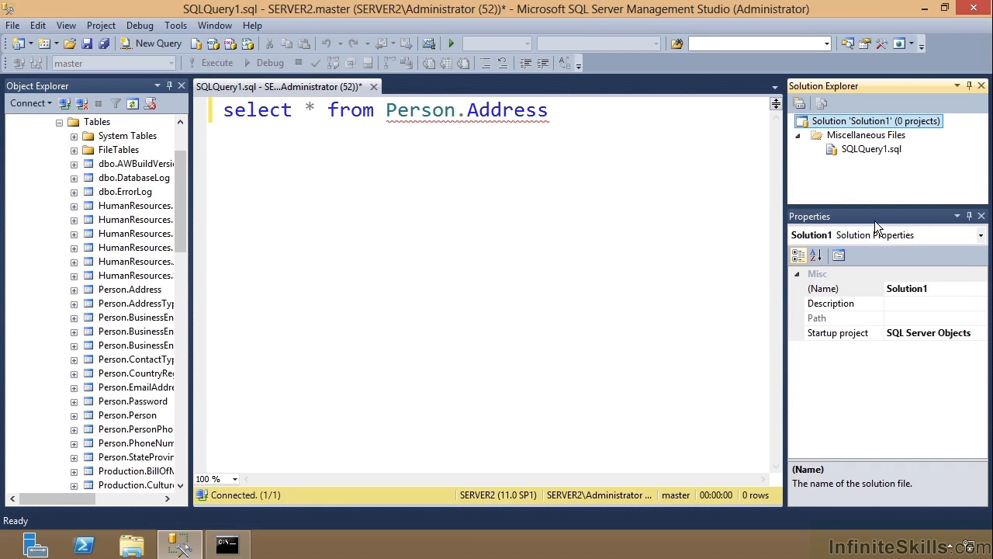
mouse_move(897, 90)
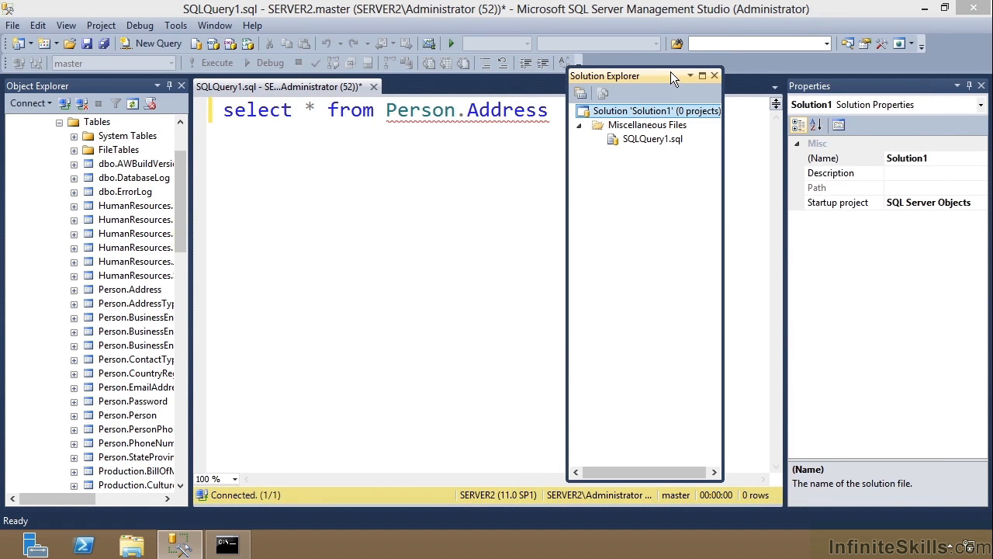
mouse_move(540, 263)
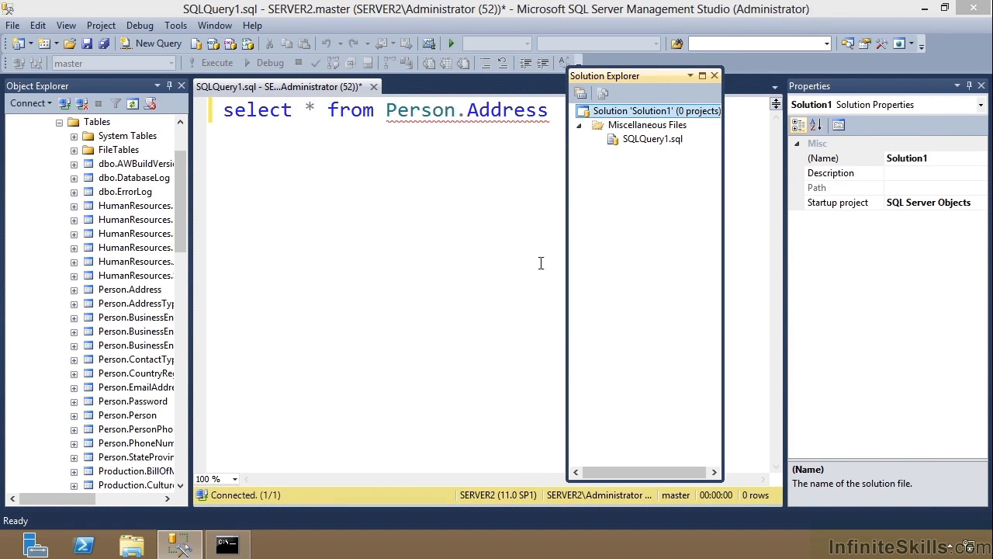
mouse_move(584, 304)
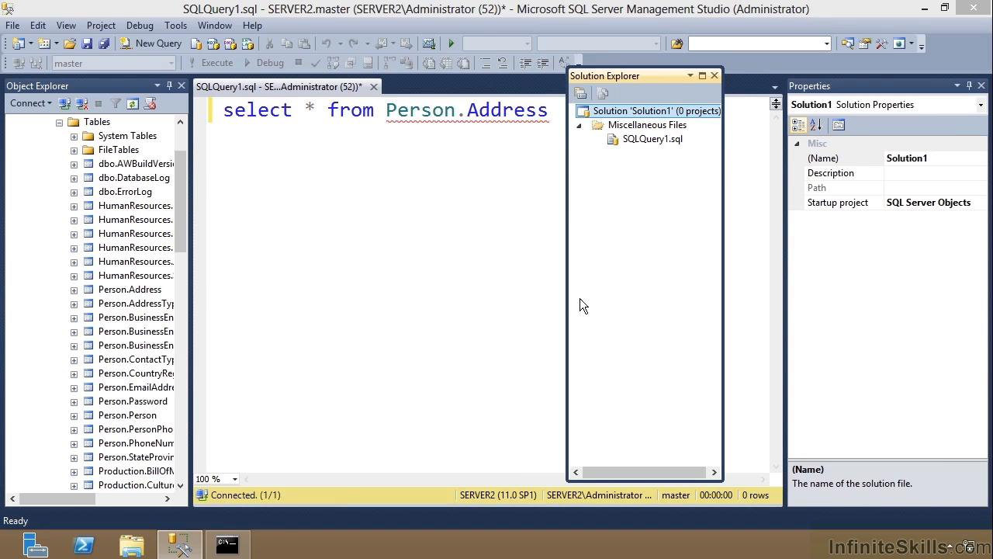
mouse_move(664, 86)
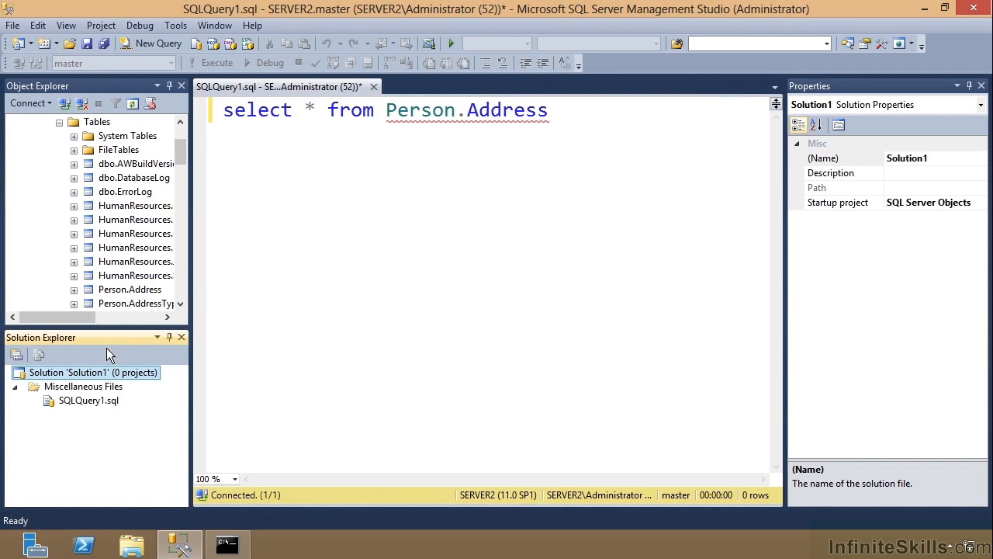
mouse_move(90, 343)
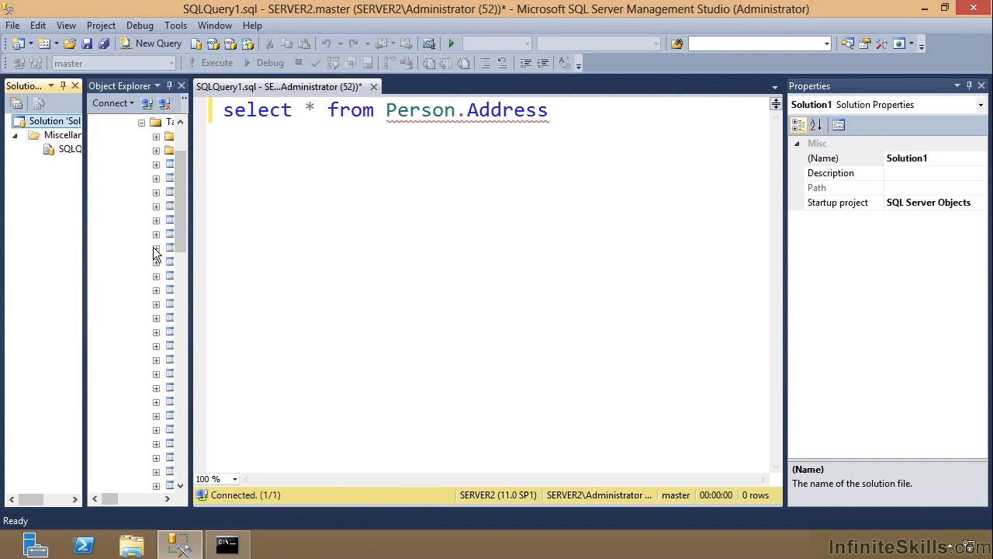
mouse_move(31, 93)
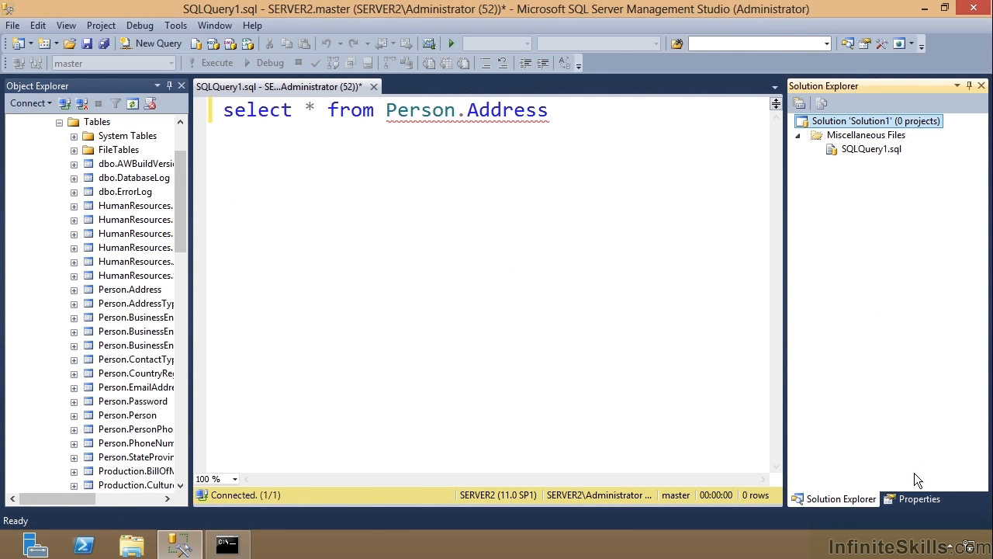
Switch between the tabbed Solution Explorer and Properties panes, then close Properties.
left_click(919, 498)
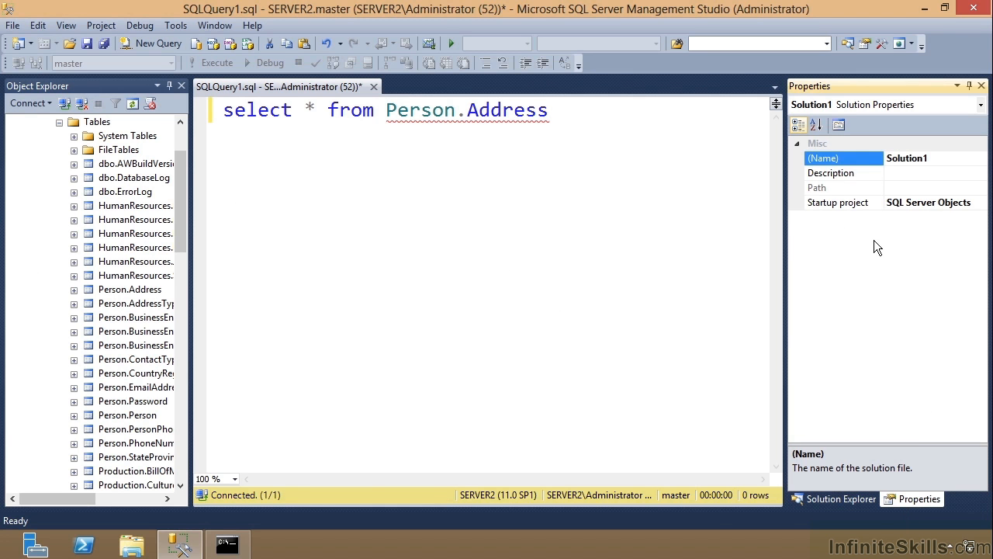
left_click(547, 109)
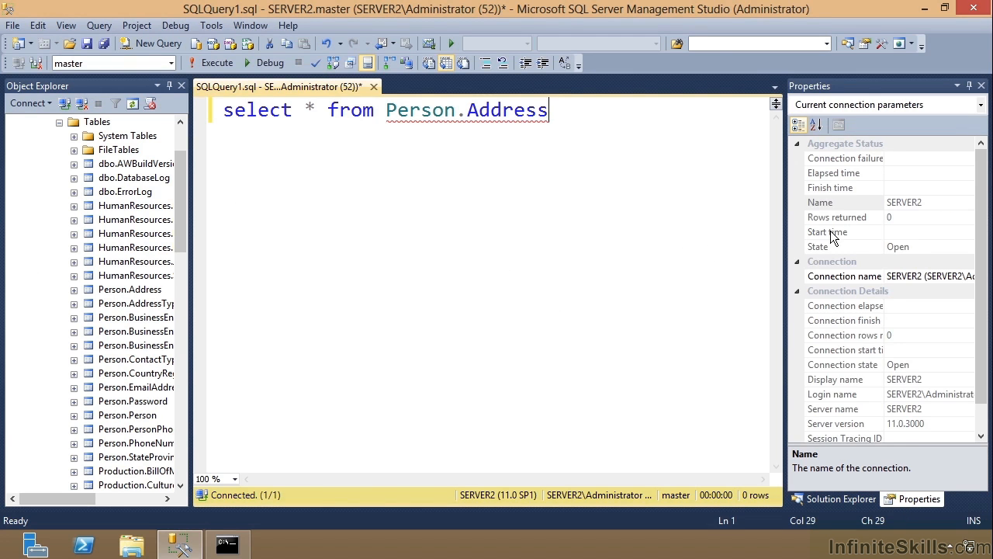
left_click(832, 500)
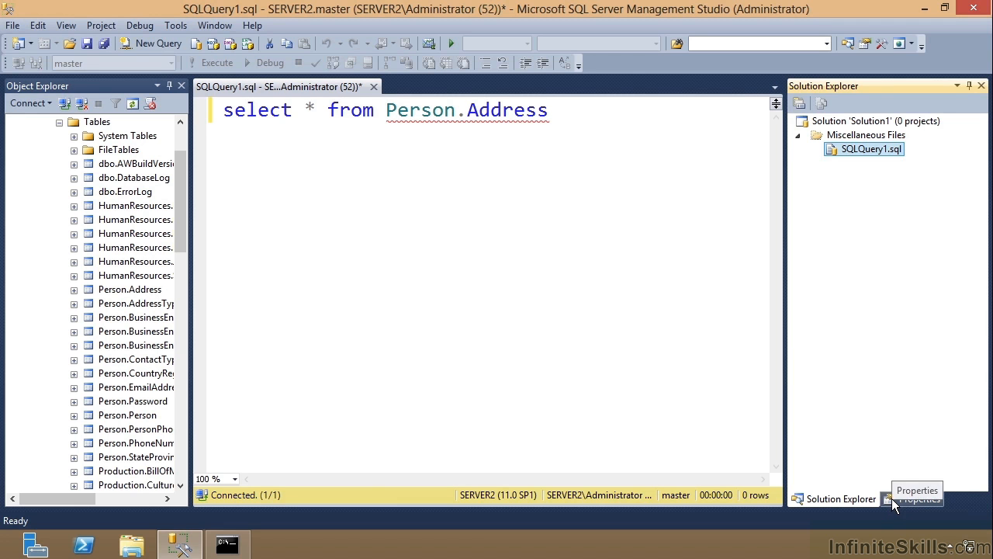
left_click(916, 498)
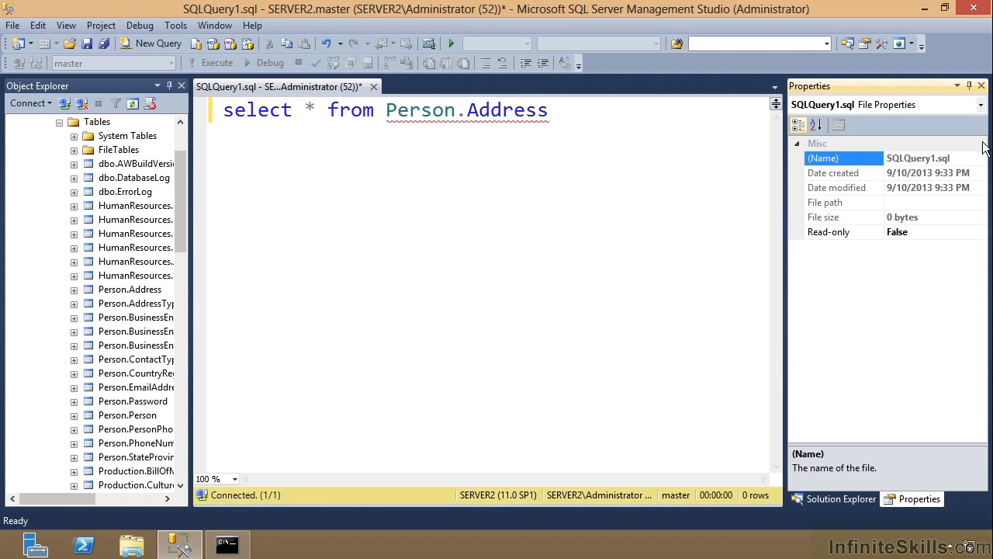
left_click(832, 498)
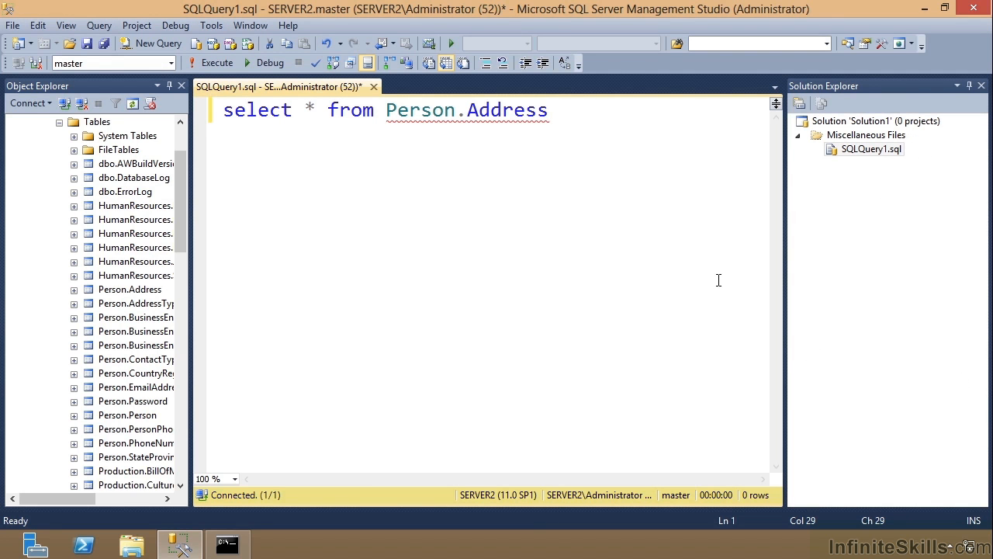
mouse_move(863, 44)
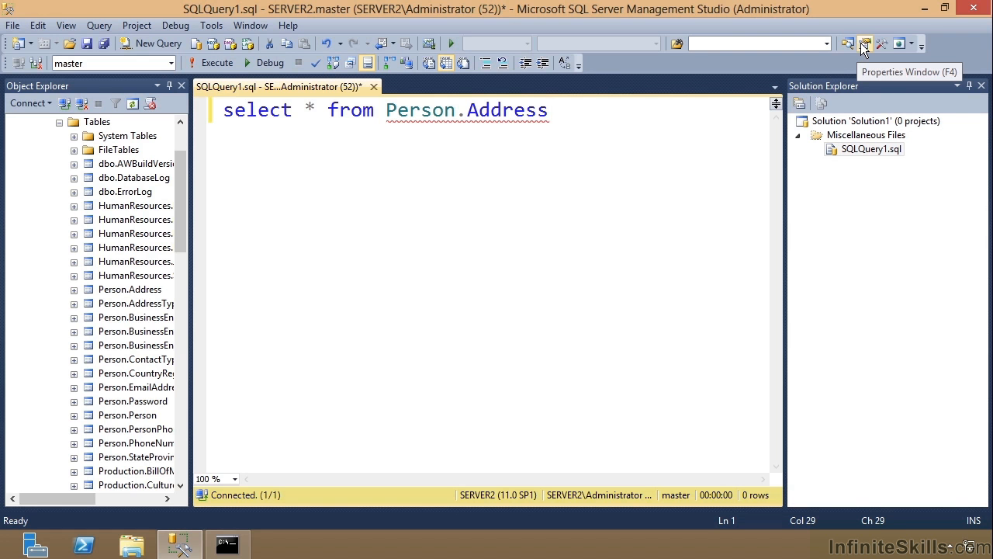
Reopen the Properties window and dock it beneath the query editor.
left_click(863, 43)
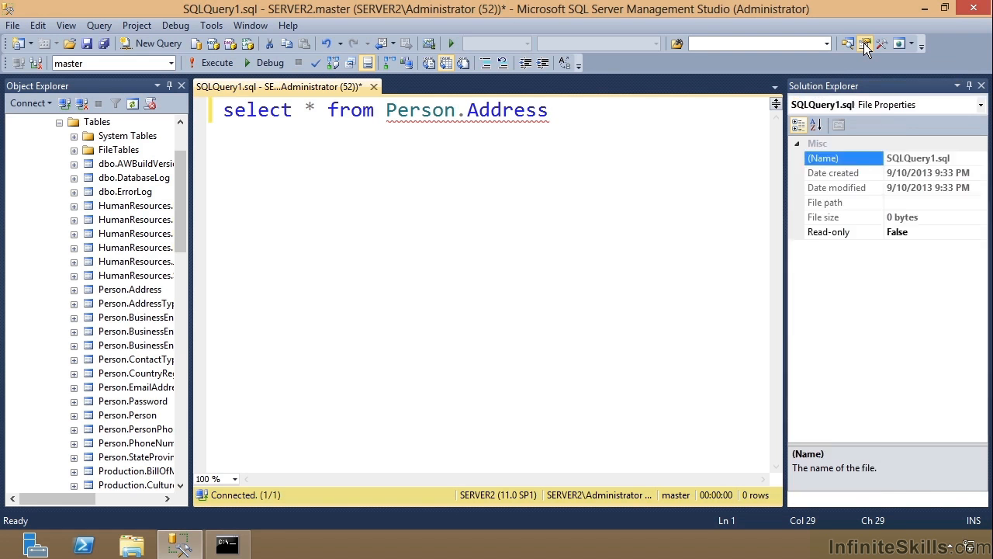
left_click(865, 44)
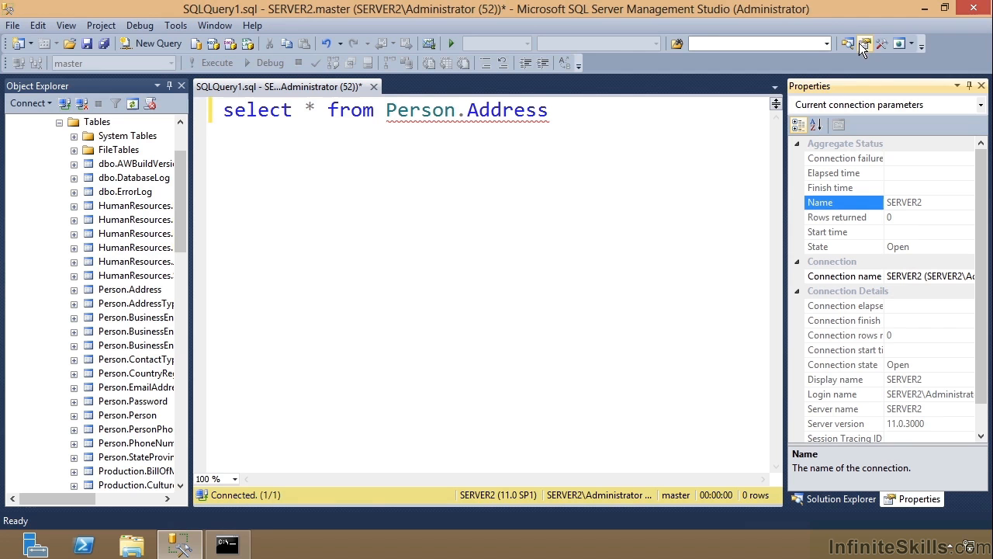
mouse_move(881, 44)
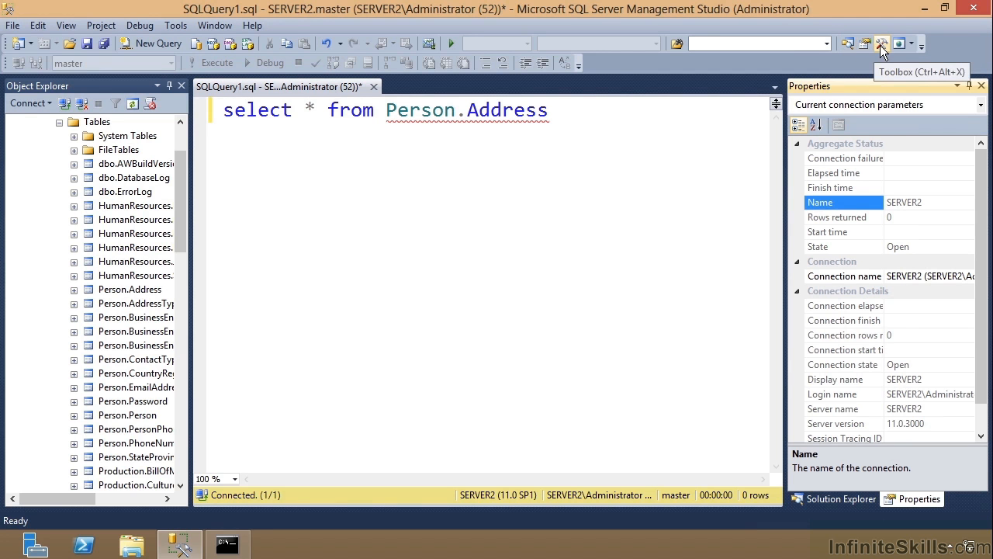
left_click(882, 44)
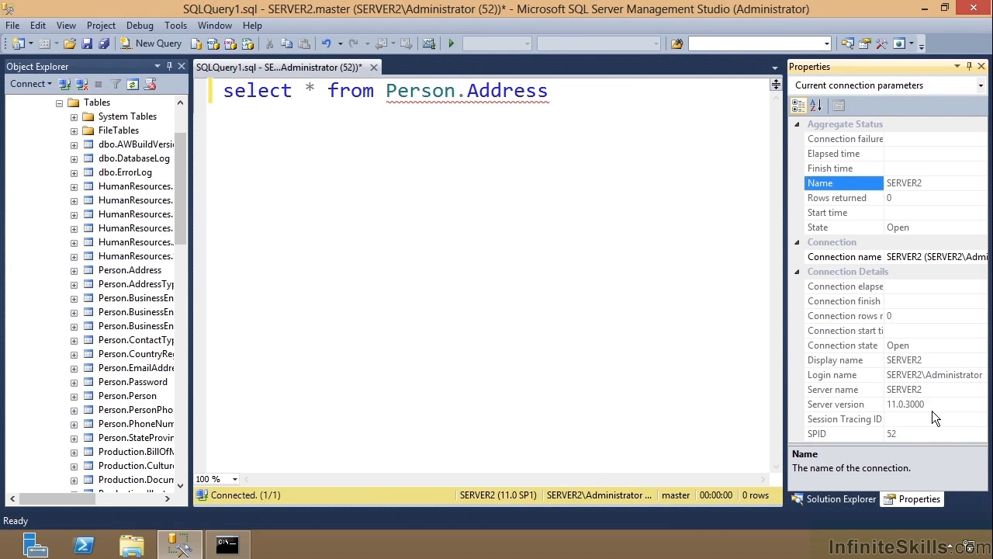
left_click(834, 498)
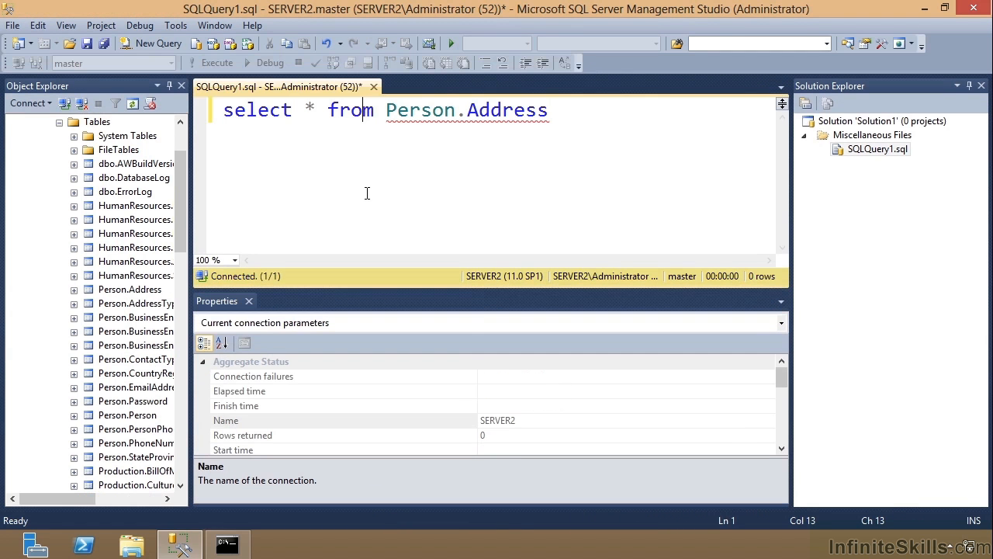
Reset the window layout to default and confirm with Yes.
left_click(248, 24)
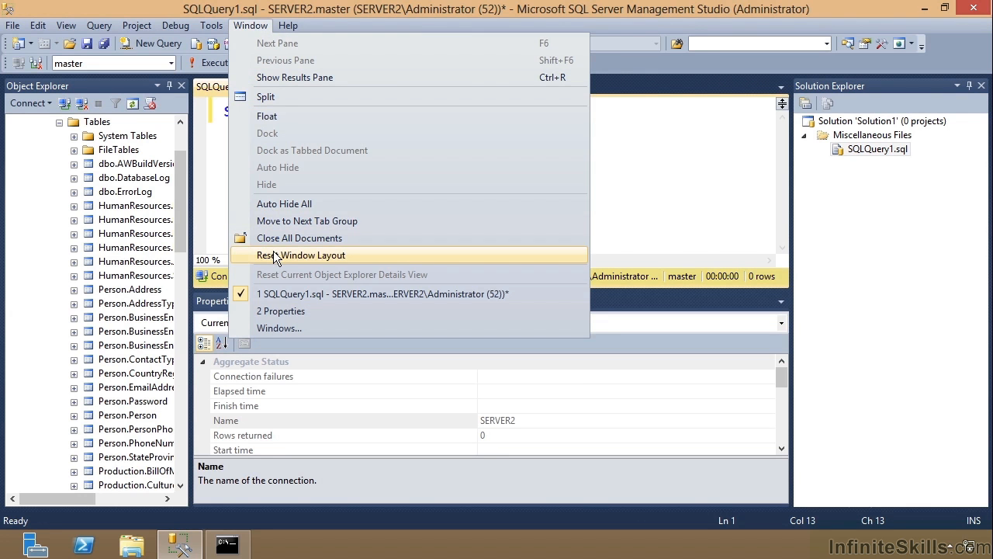
left_click(301, 255)
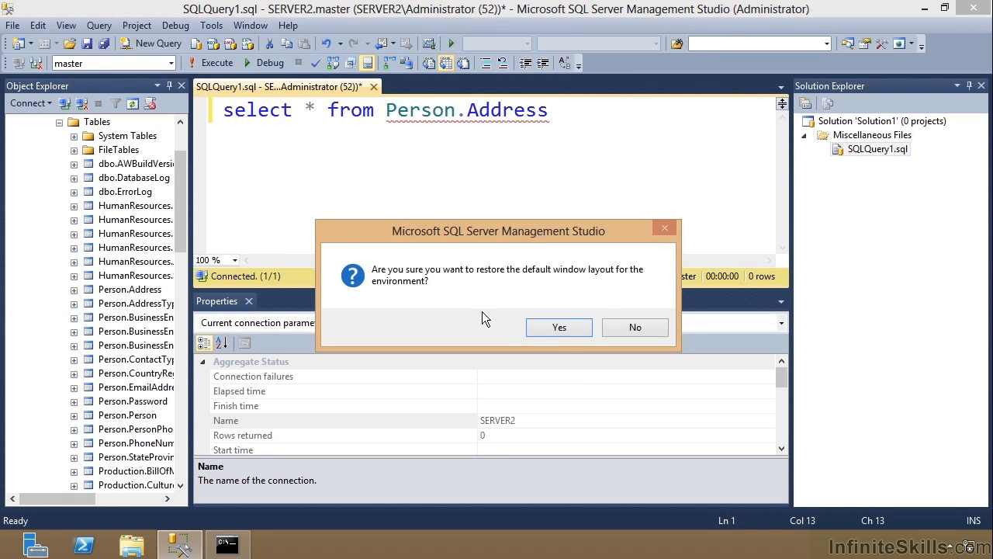
left_click(559, 326)
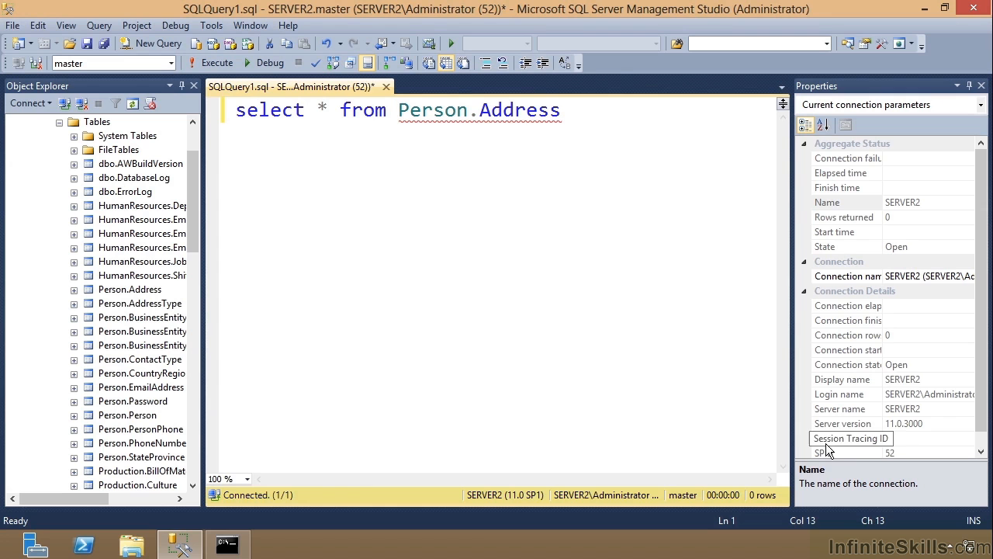
mouse_move(534, 39)
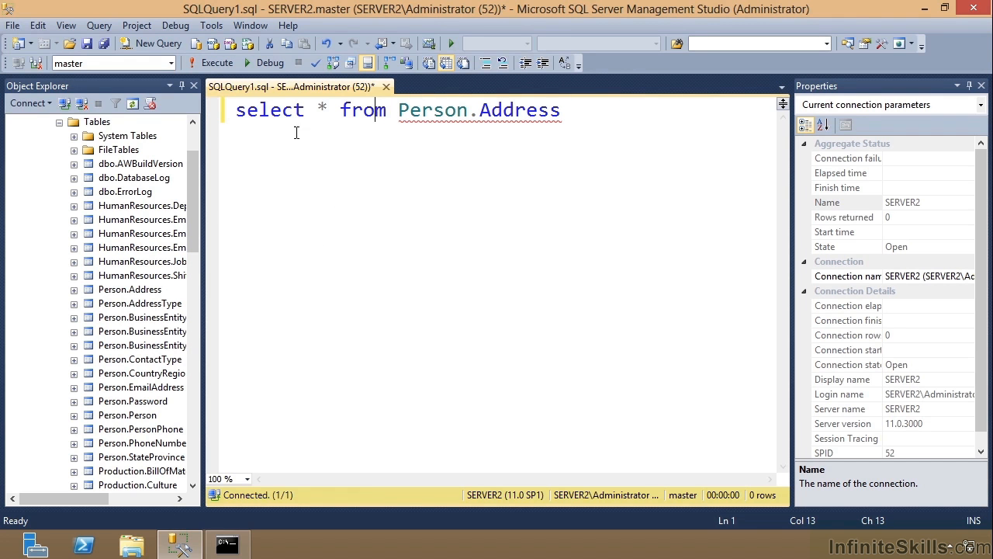
Bring up Tools > Options on Environment > Fonts and Colors.
left_click(211, 24)
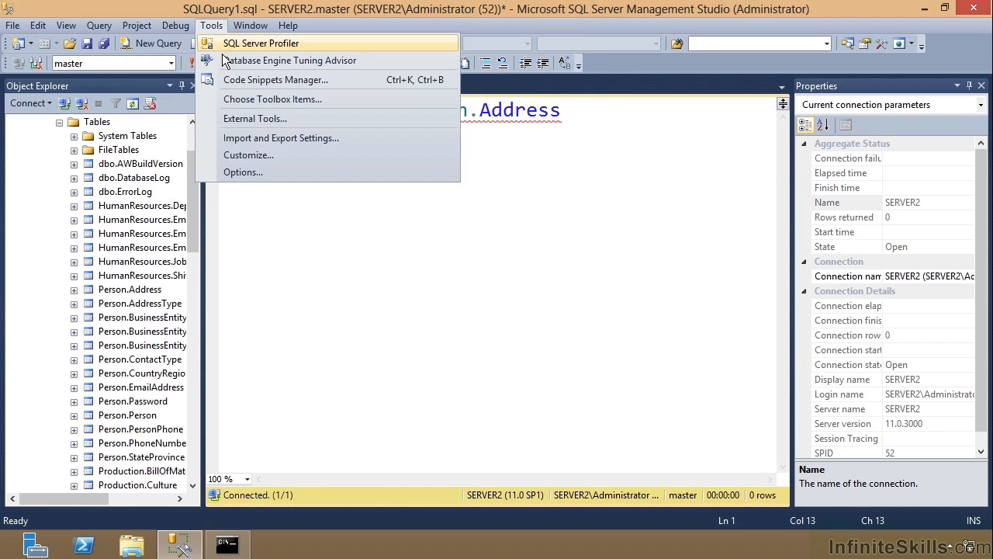
left_click(242, 171)
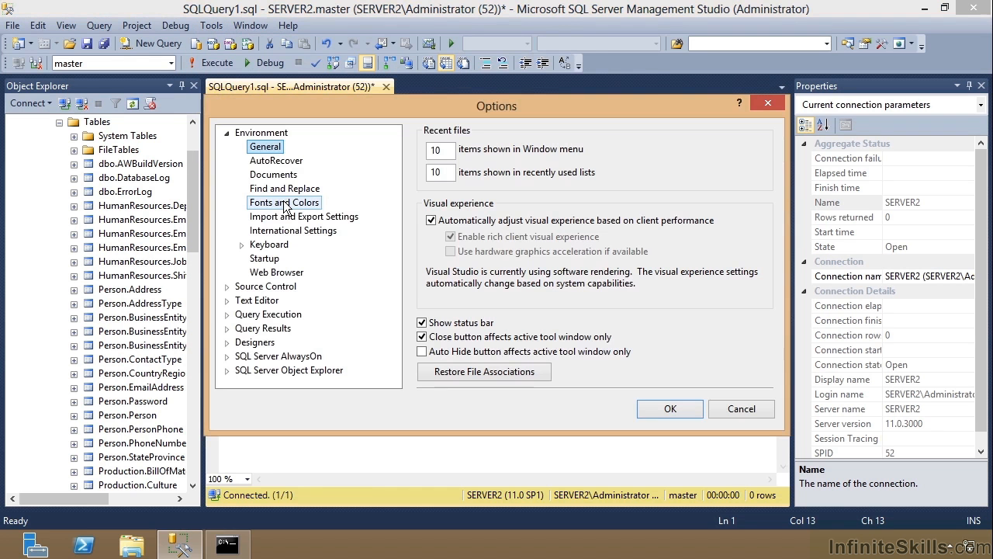
mouse_move(380, 100)
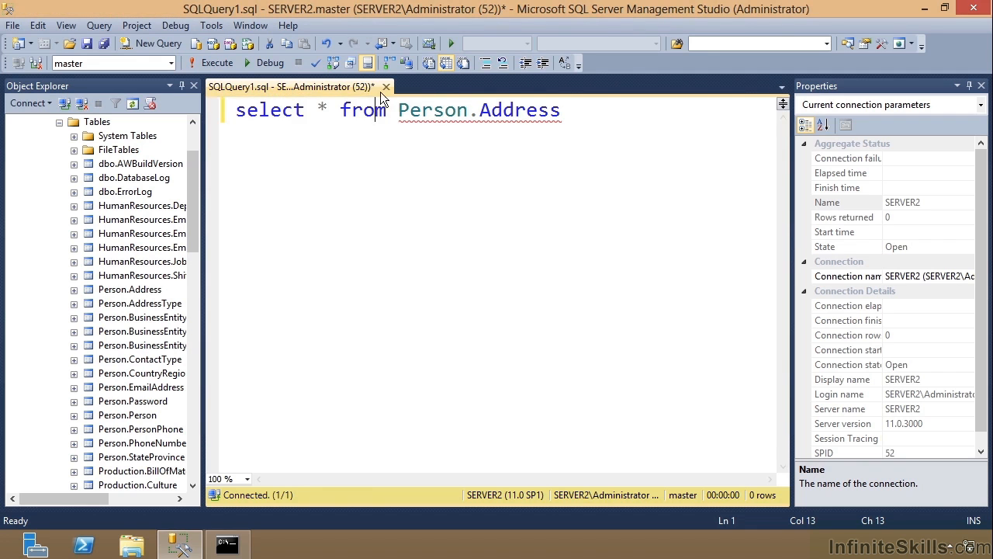
left_click(276, 110)
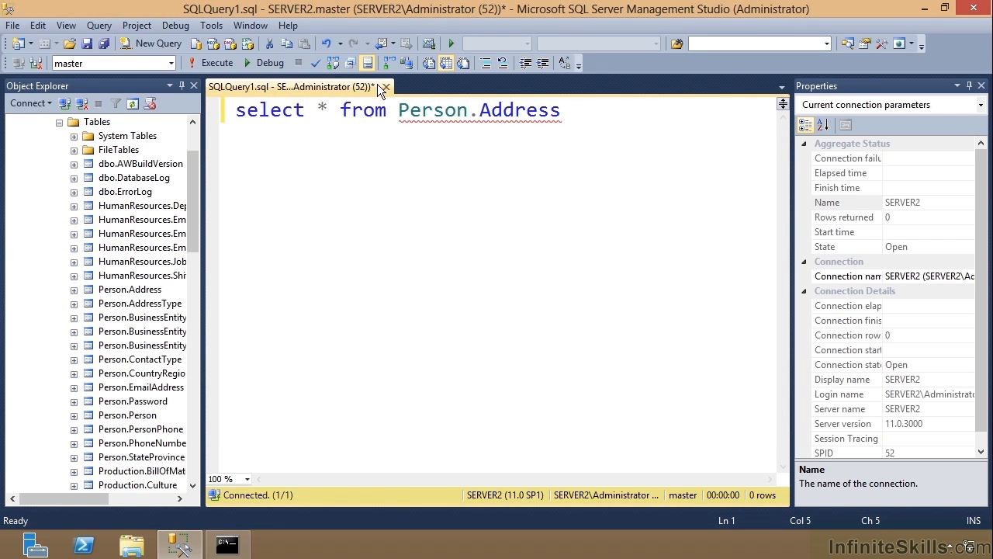
left_click(211, 25)
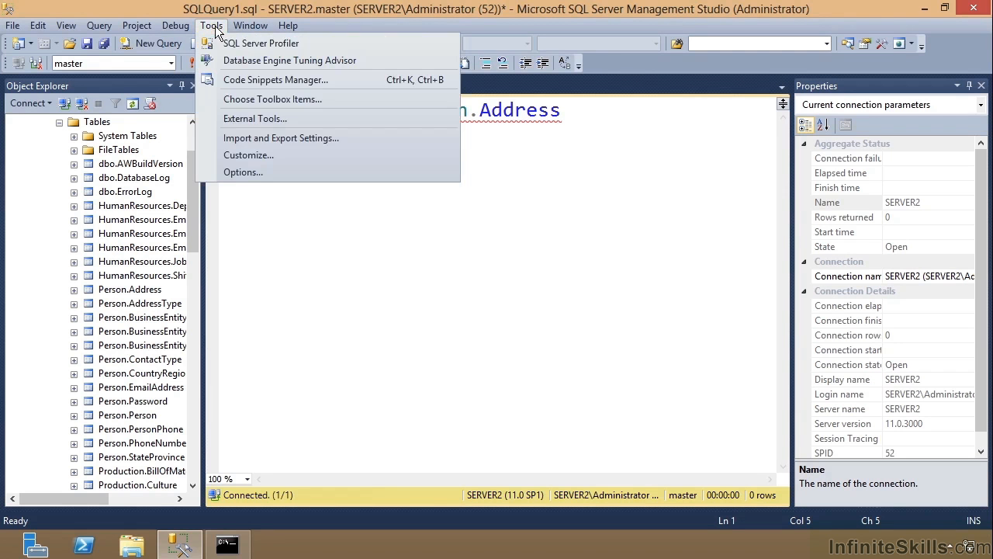
left_click(242, 171)
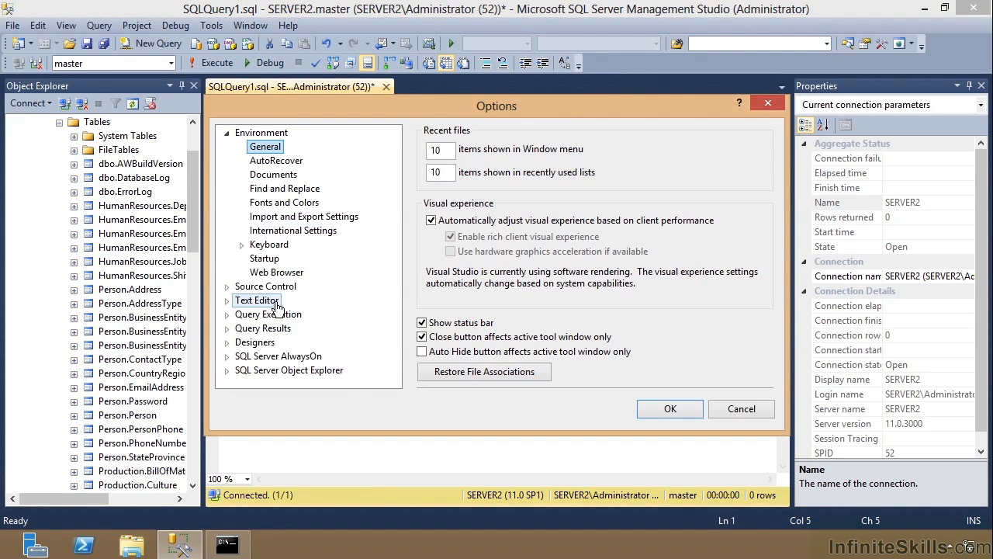
left_click(284, 202)
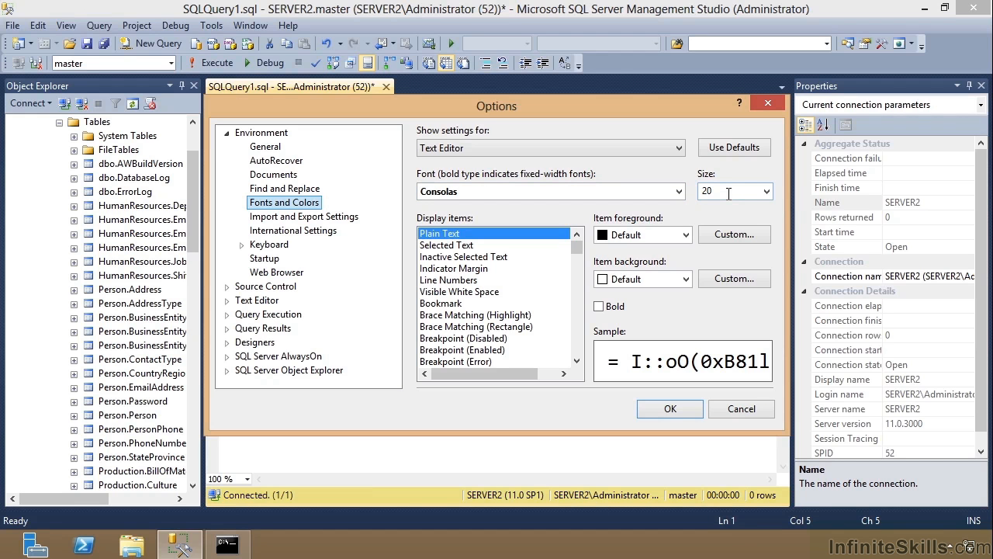
Browse Selected Text, Indicator Margin and Bookmark display items, then expand Text Editor.
left_click(447, 246)
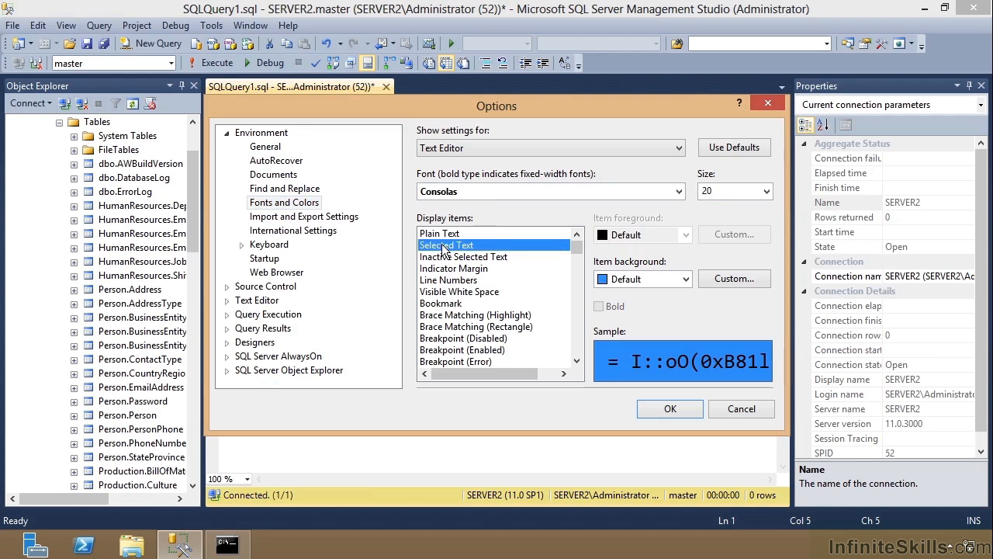
left_click(454, 267)
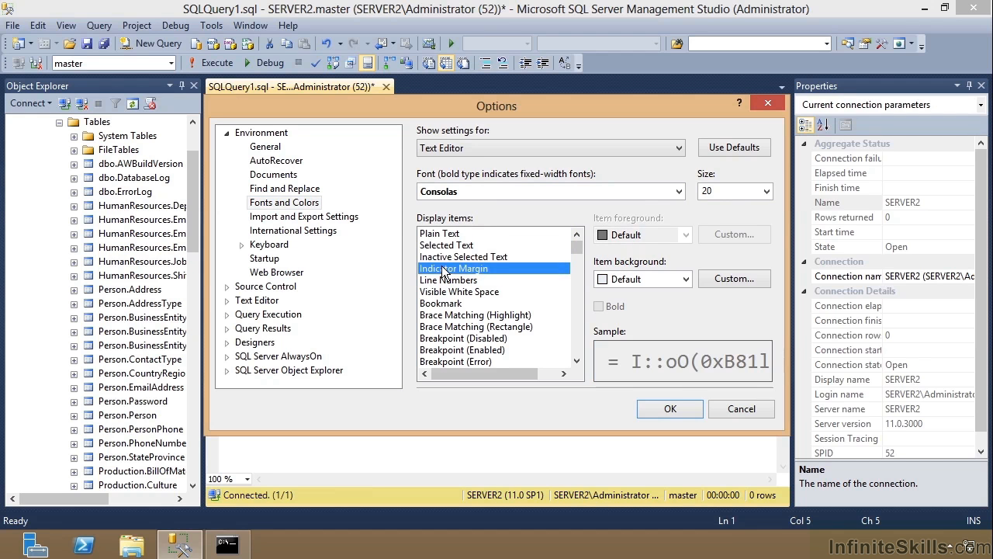
left_click(441, 302)
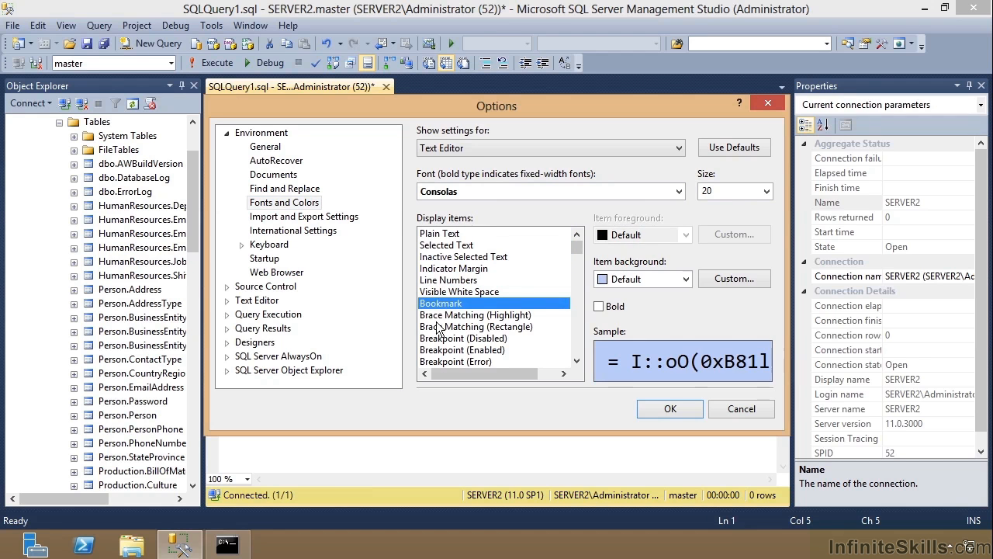
left_click(440, 233)
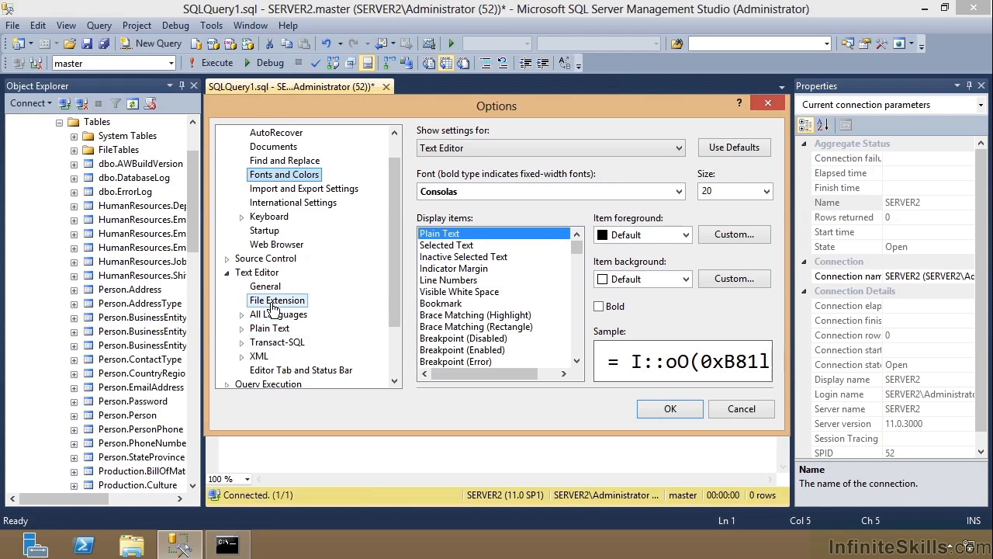
Turn on Word wrap under Text Editor > All Languages and apply the options.
left_click(266, 286)
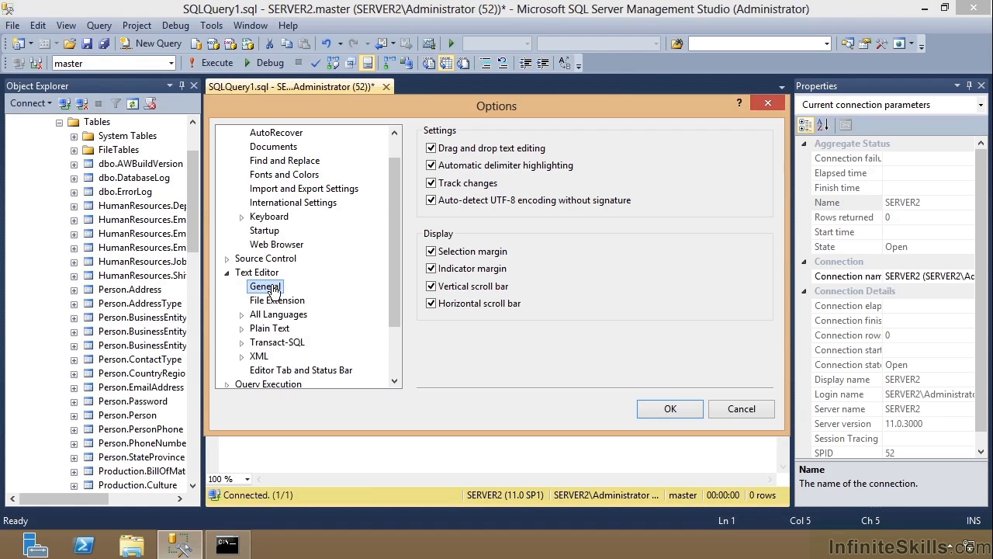
left_click(278, 314)
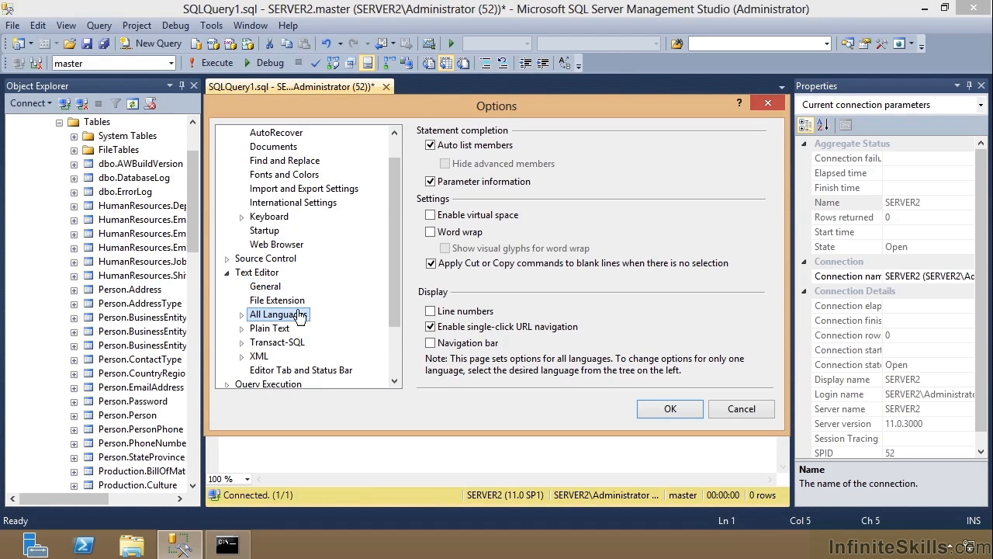
left_click(431, 232)
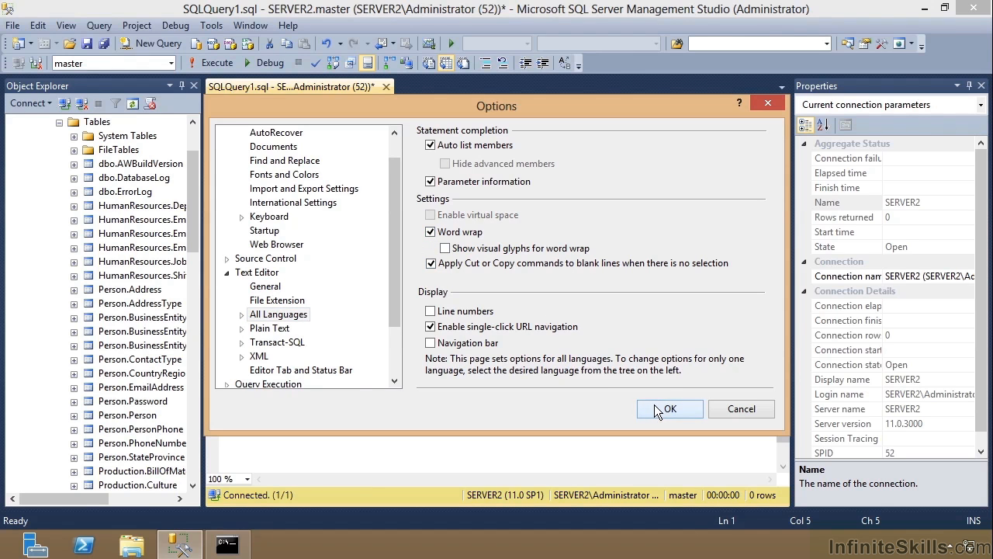
left_click(669, 410)
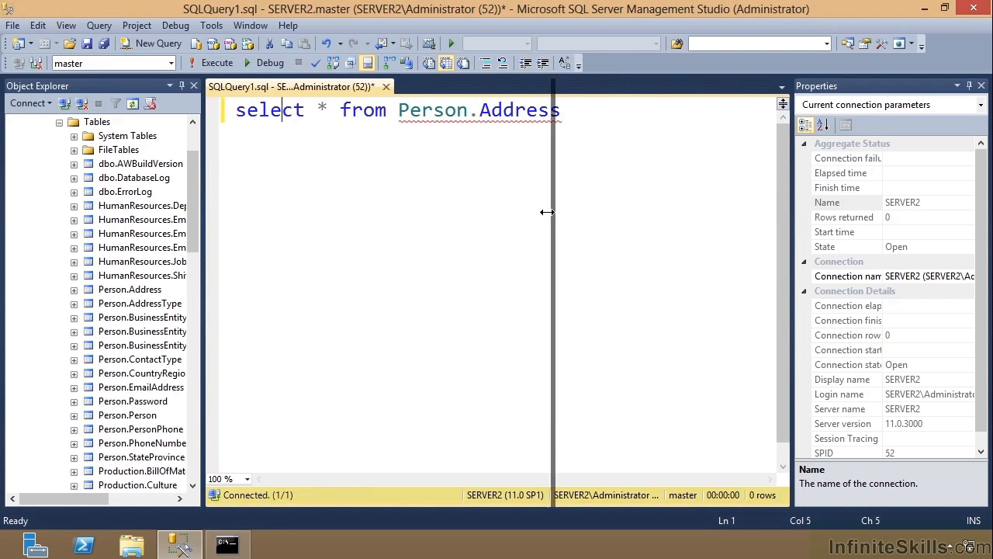
Narrow and restore the query editor to test wrapping, then return to the Tools menu.
left_click_drag(546, 211, 435, 211)
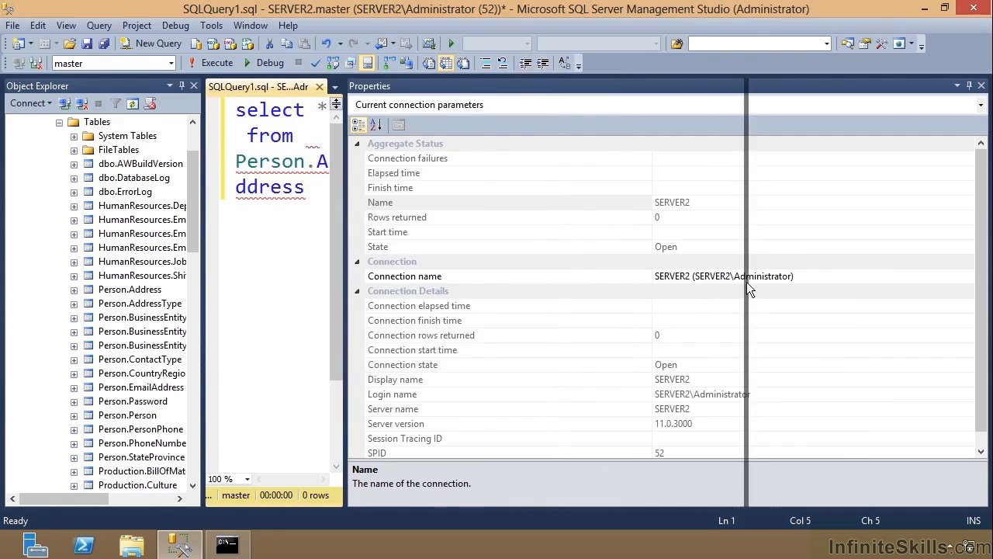
left_click(218, 62)
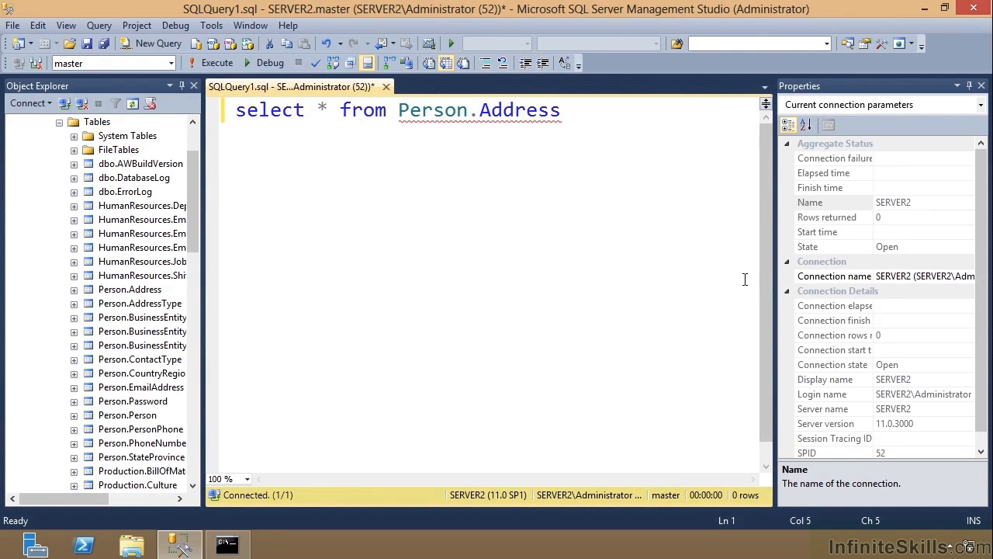
left_click(211, 25)
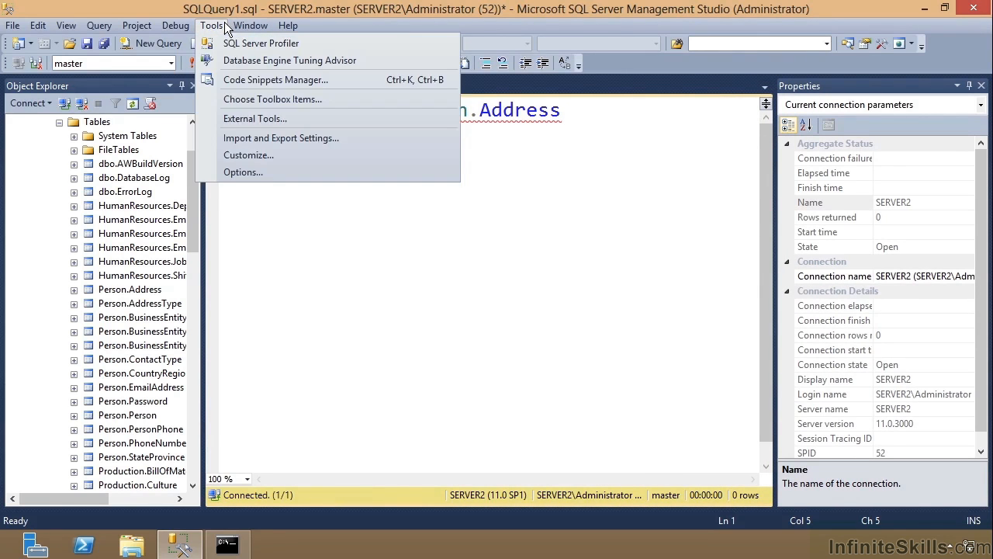
In Text Editor > All Languages options, turn Word wrap off and Line numbers on.
left_click(242, 171)
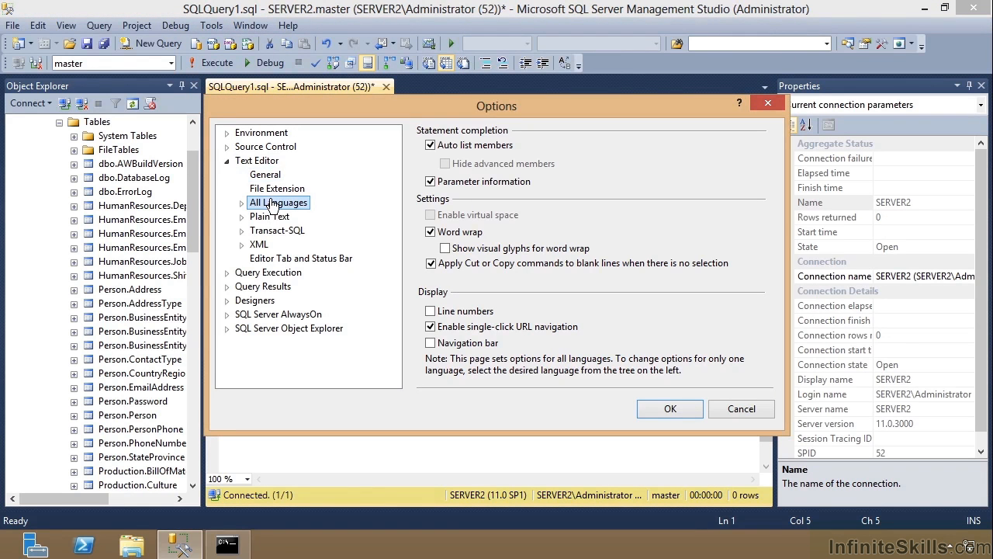
left_click(432, 231)
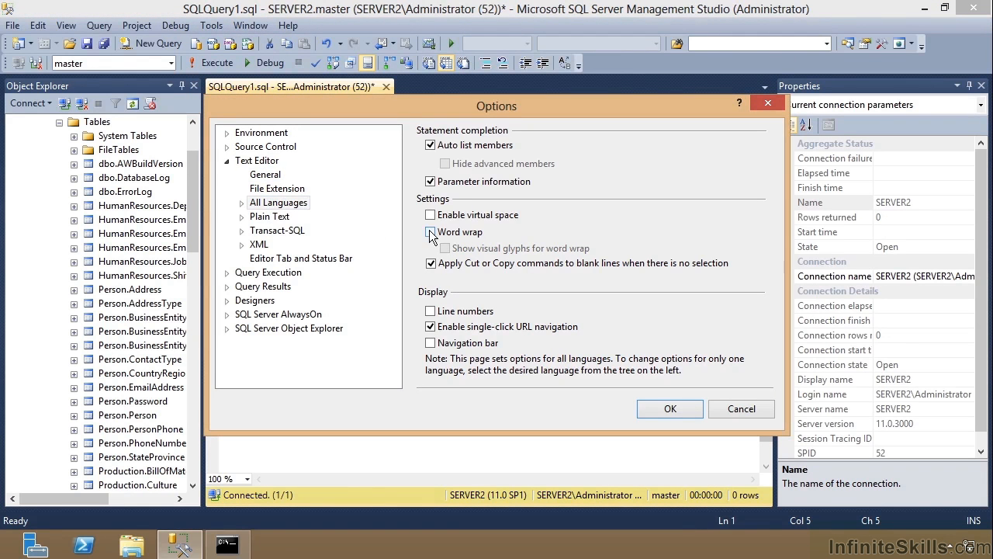
left_click(432, 310)
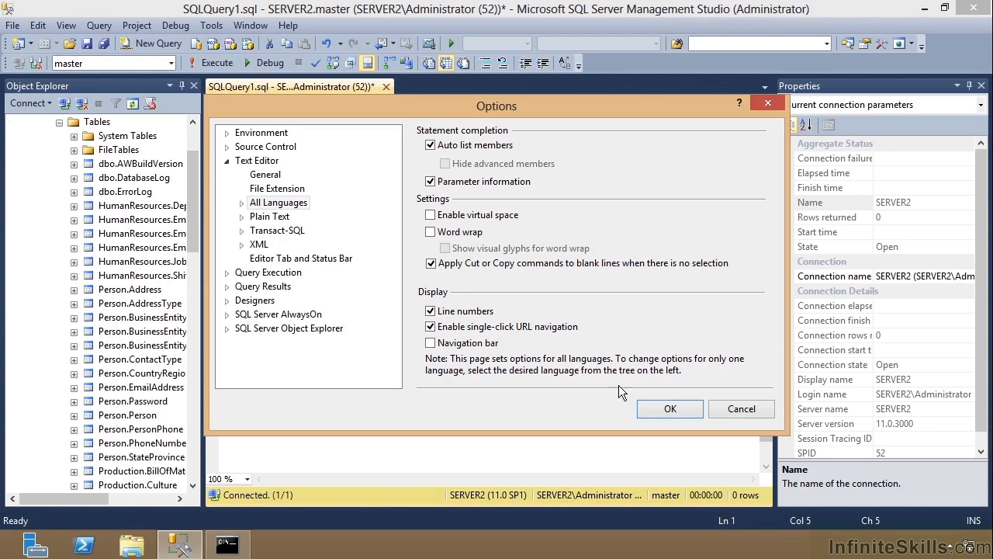
left_click(669, 408)
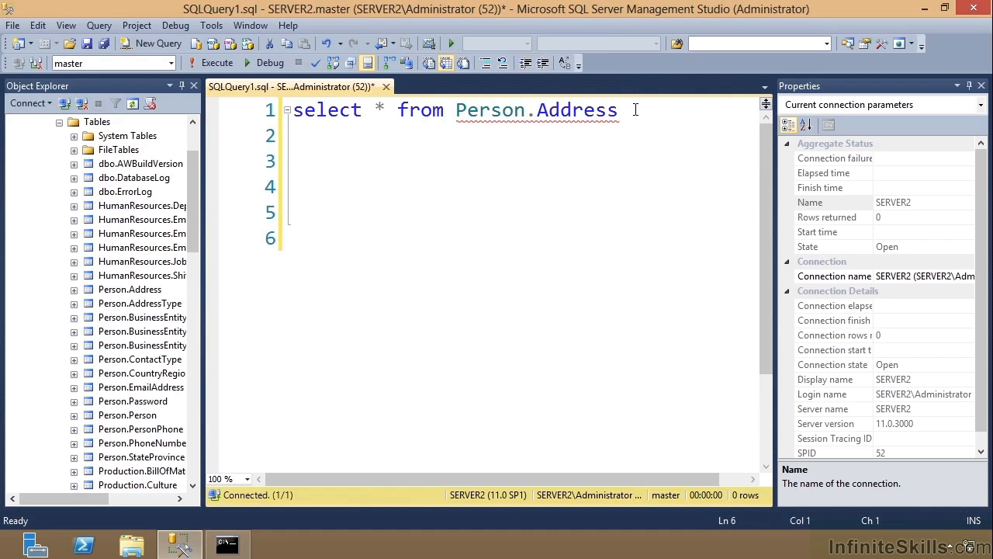
mouse_move(261, 18)
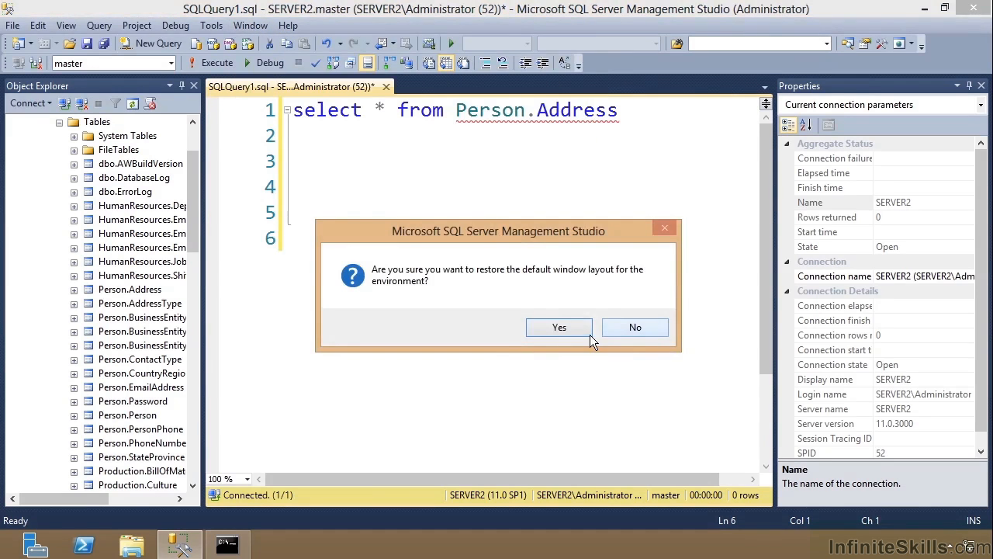
Confirm Reset Window Layout, restoring SSMS's default panel arrangement.
left_click(559, 326)
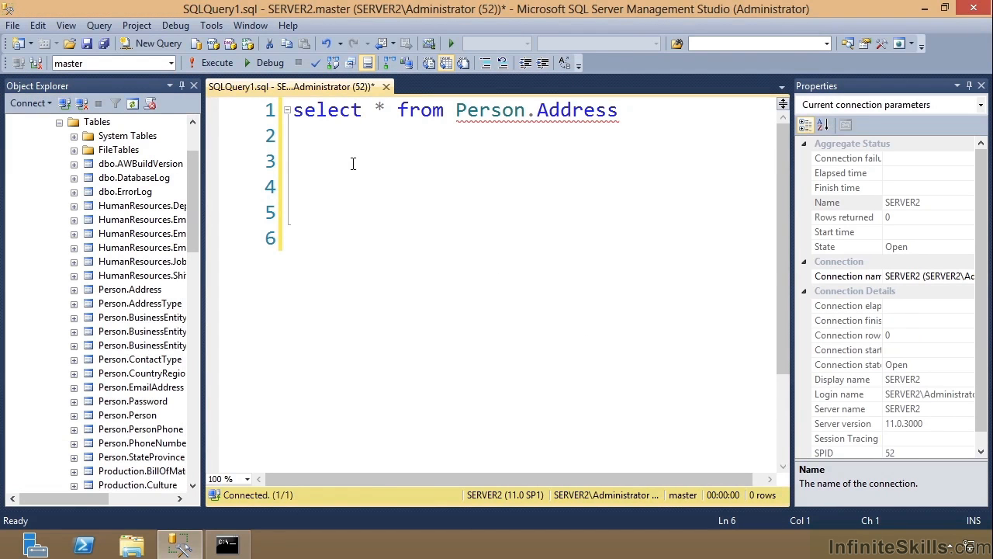
mouse_move(339, 143)
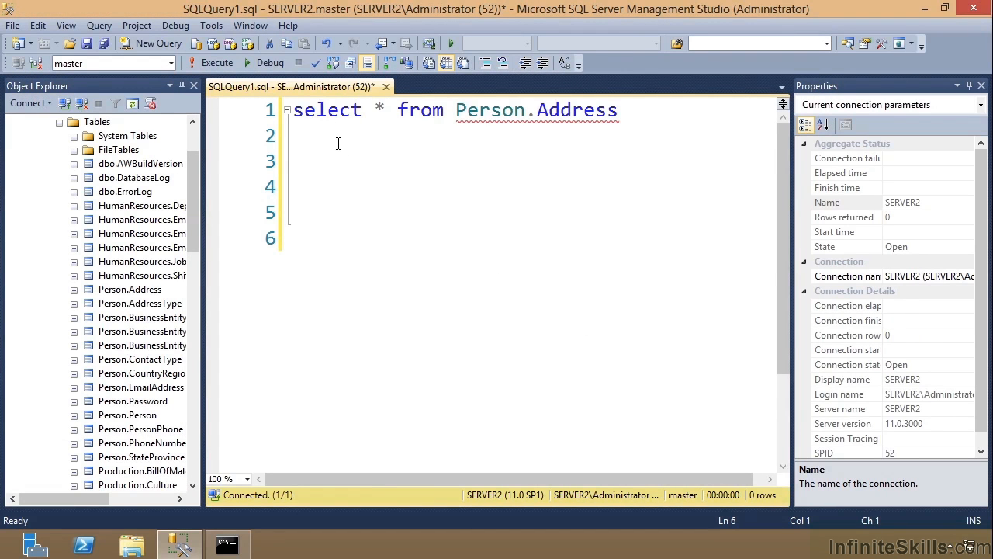